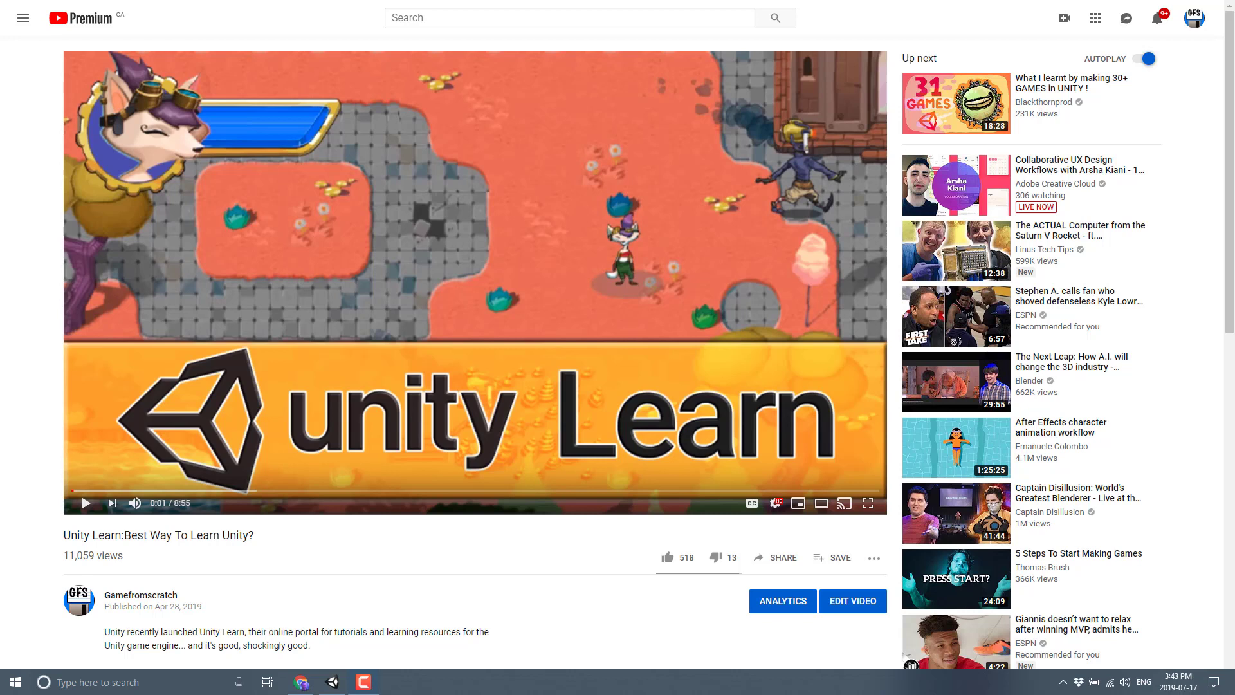
pyautogui.moveTo(542, 336)
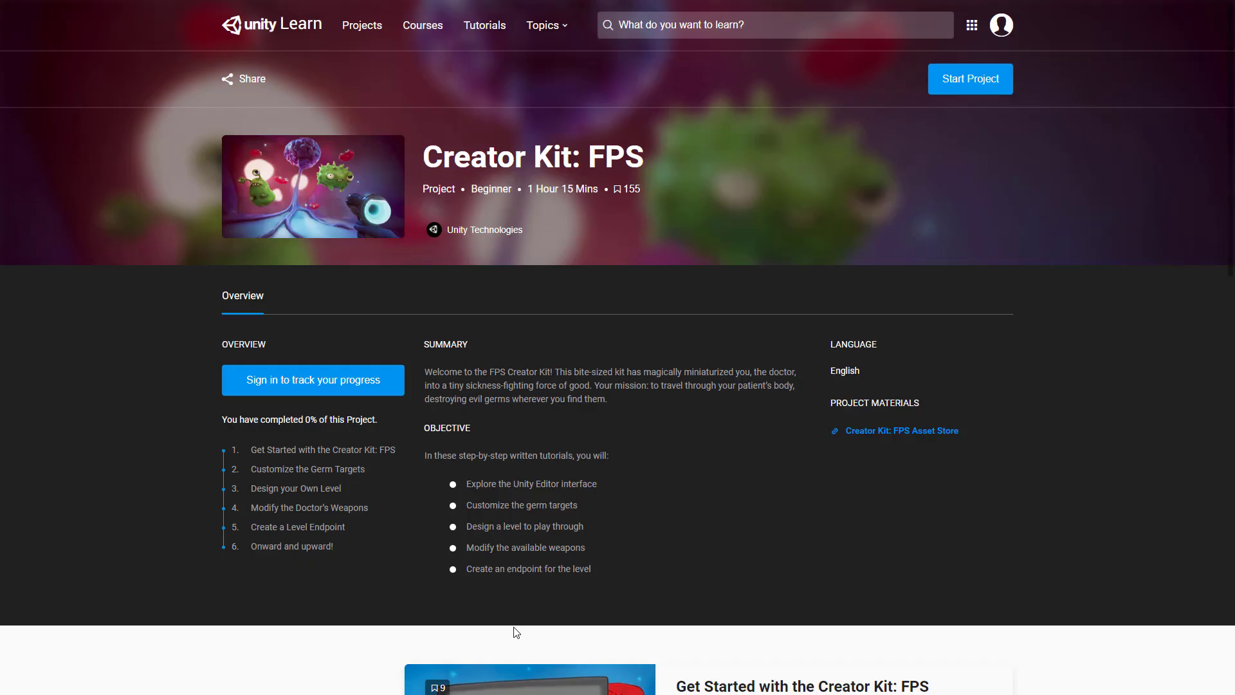
pyautogui.moveTo(783, 348)
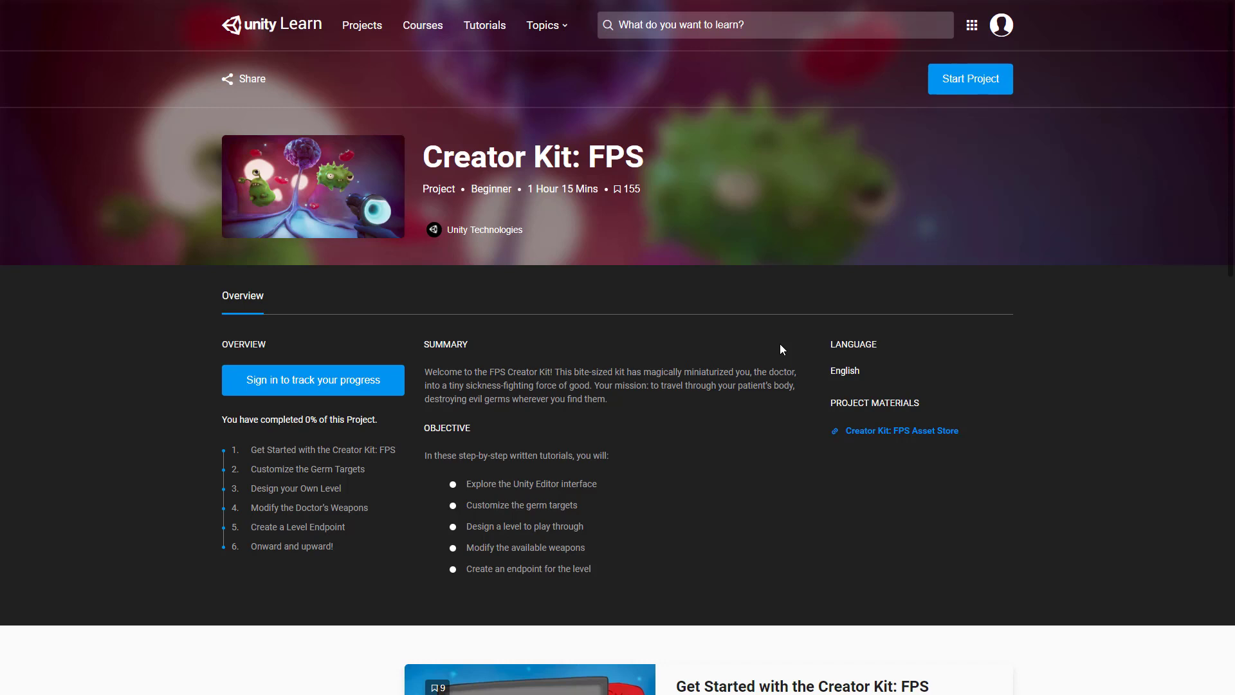
pyautogui.moveTo(323, 458)
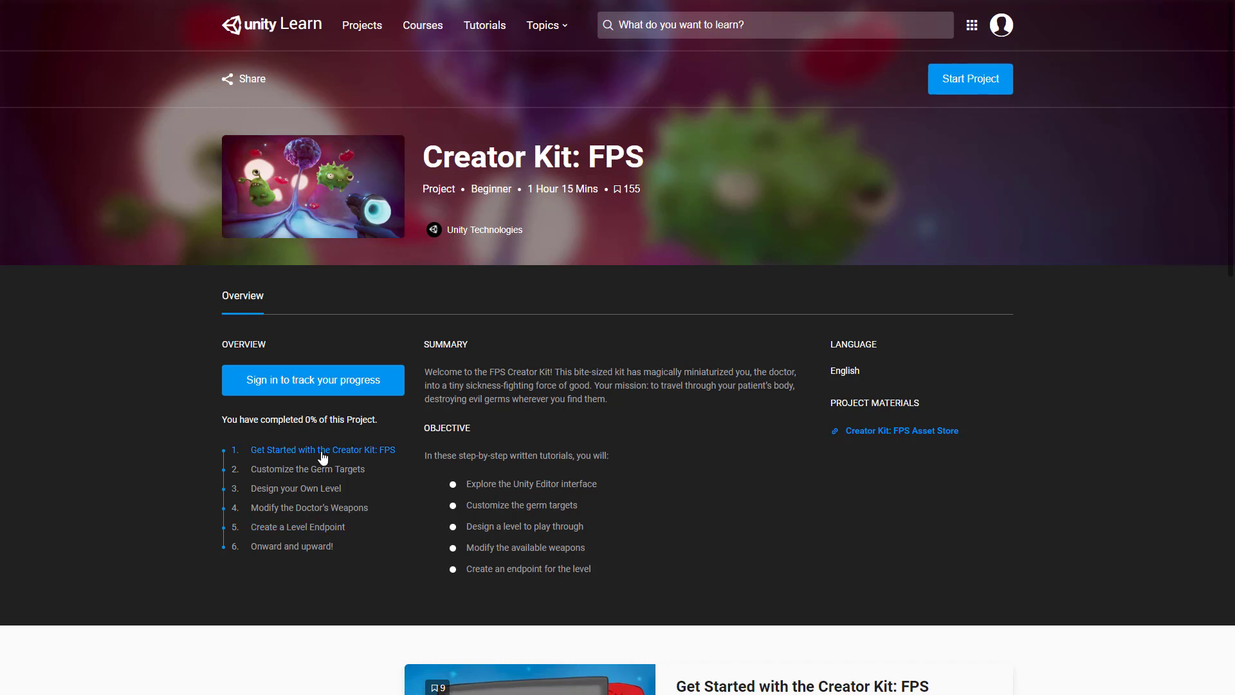
# Open the Customize the Germ Targets tutorial, then return to the Creator Kit: FPS overview
pyautogui.click(323, 450)
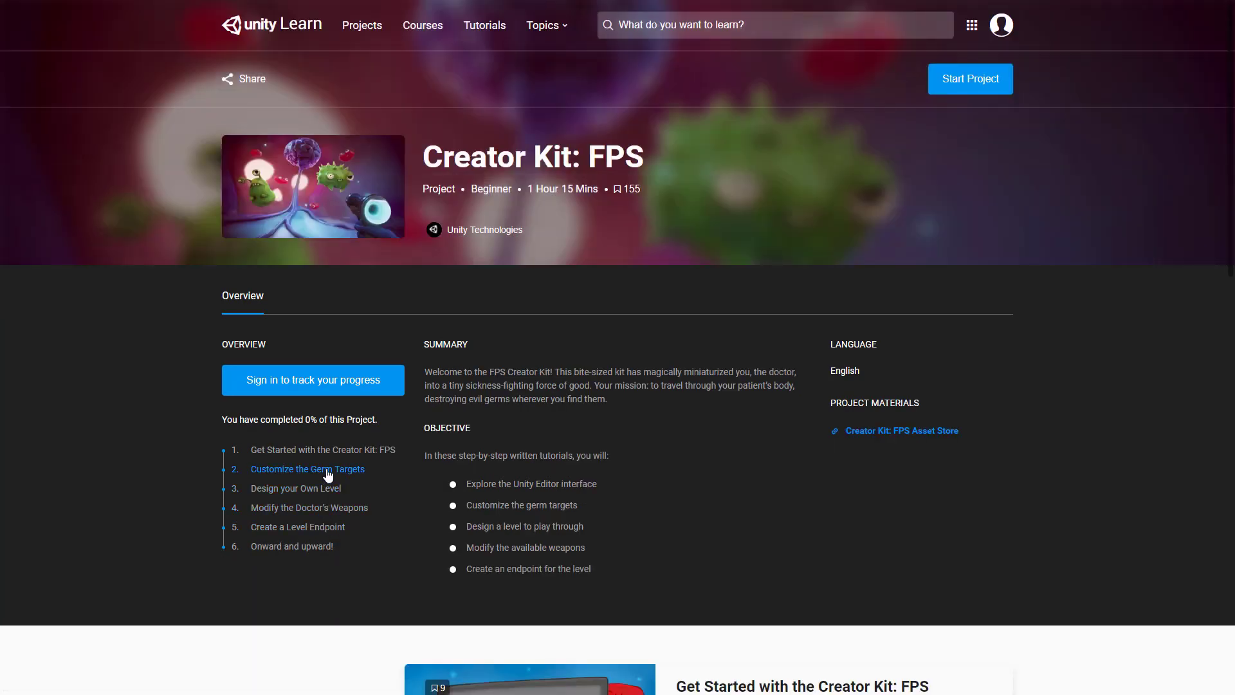
pyautogui.click(307, 469)
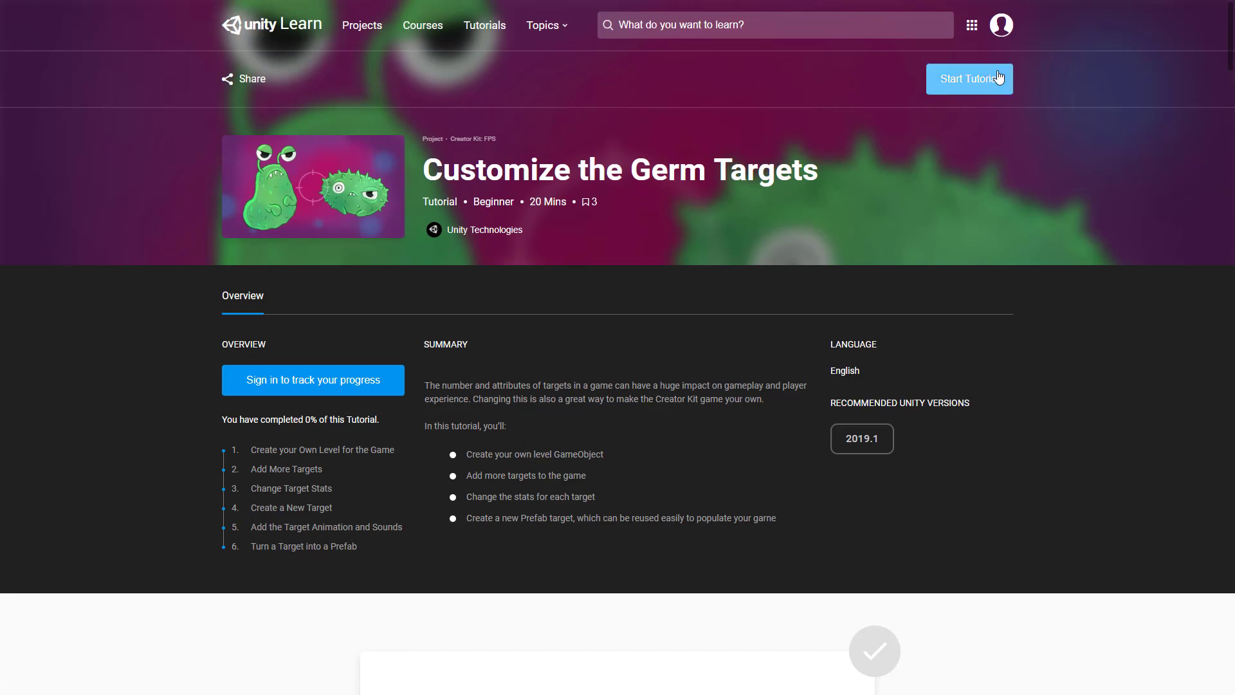
pyautogui.click(473, 138)
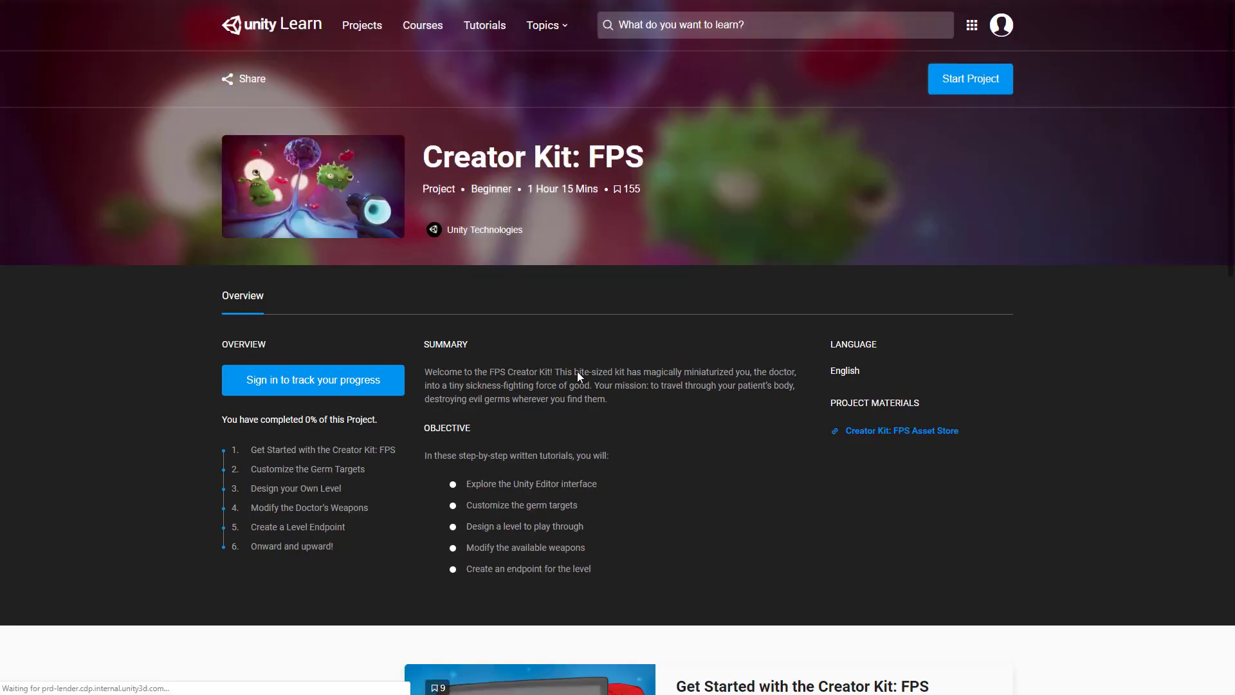
pyautogui.moveTo(892, 438)
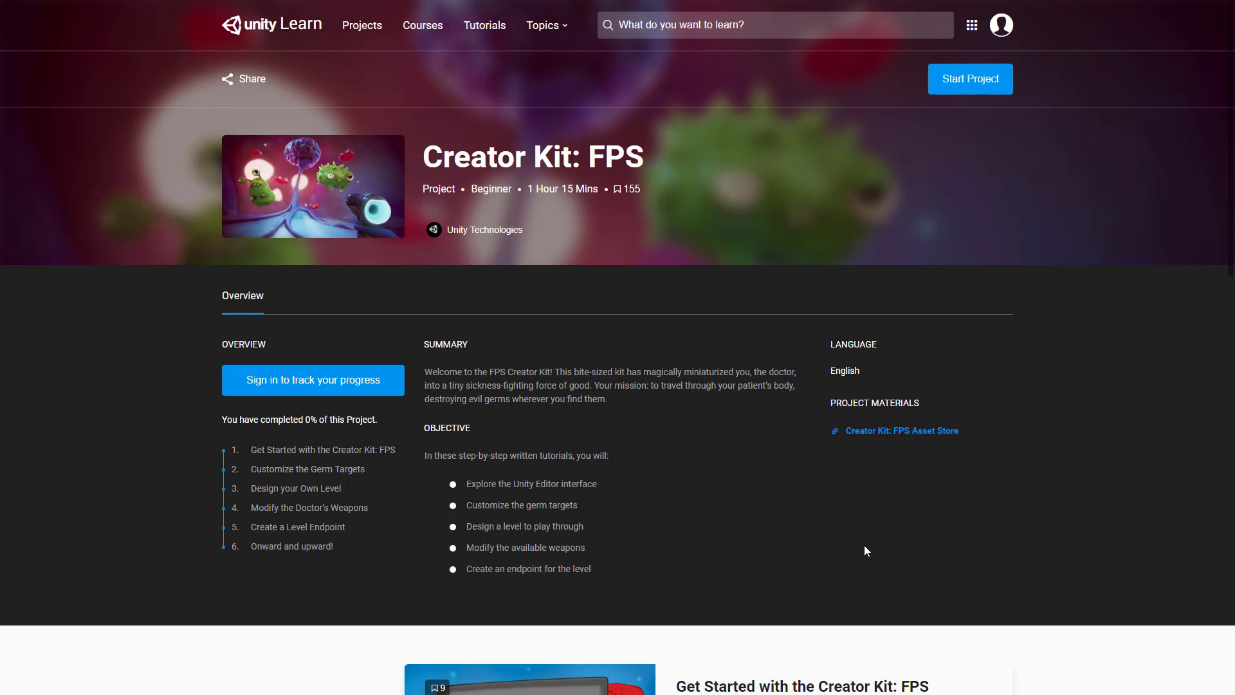
pyautogui.moveTo(819, 626)
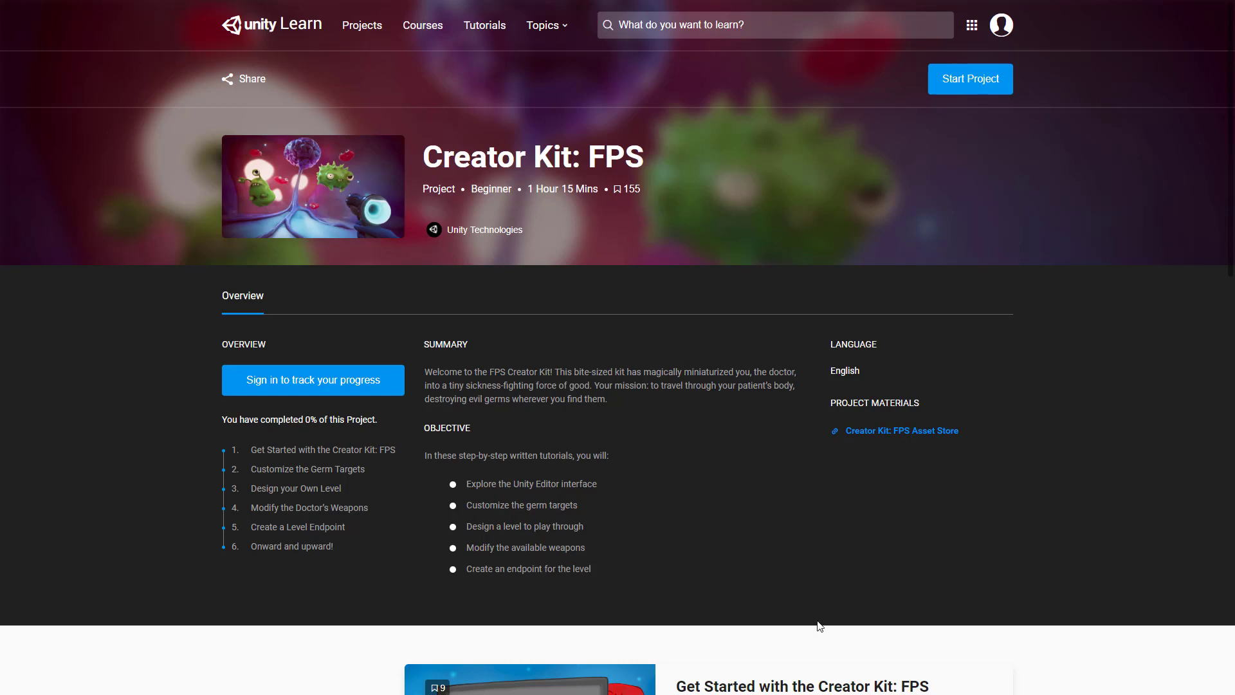
pyautogui.moveTo(939, 417)
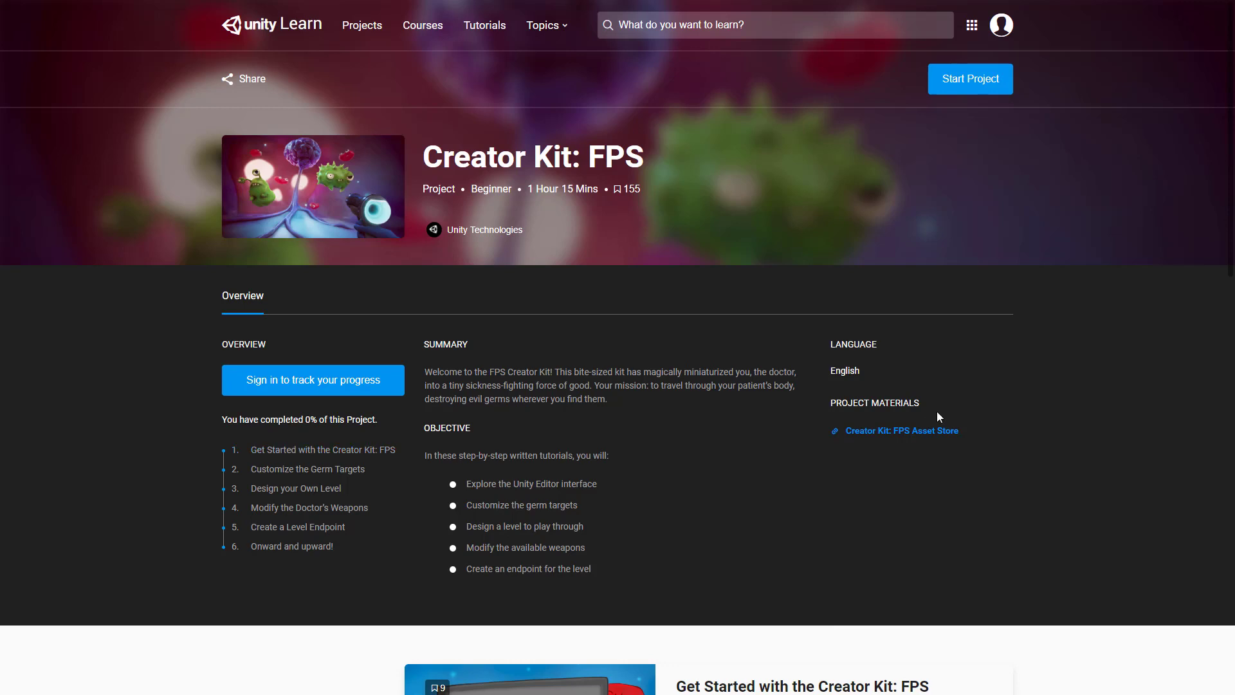
pyautogui.moveTo(845, 506)
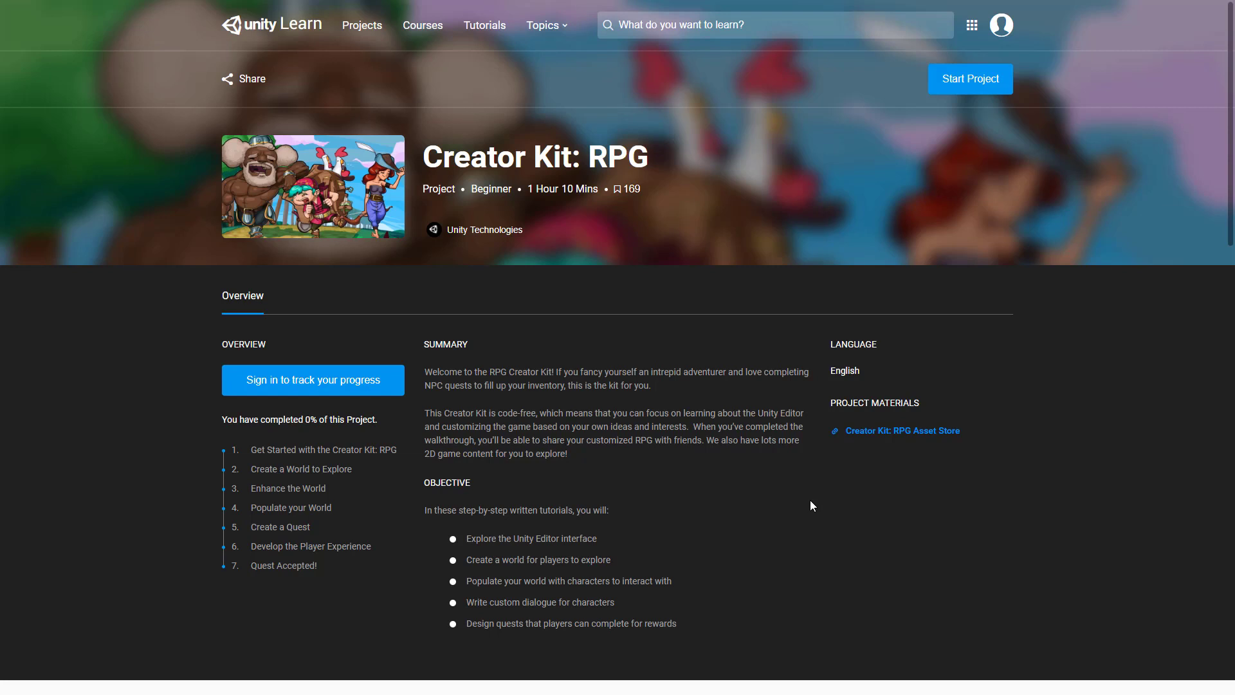
pyautogui.moveTo(280, 527)
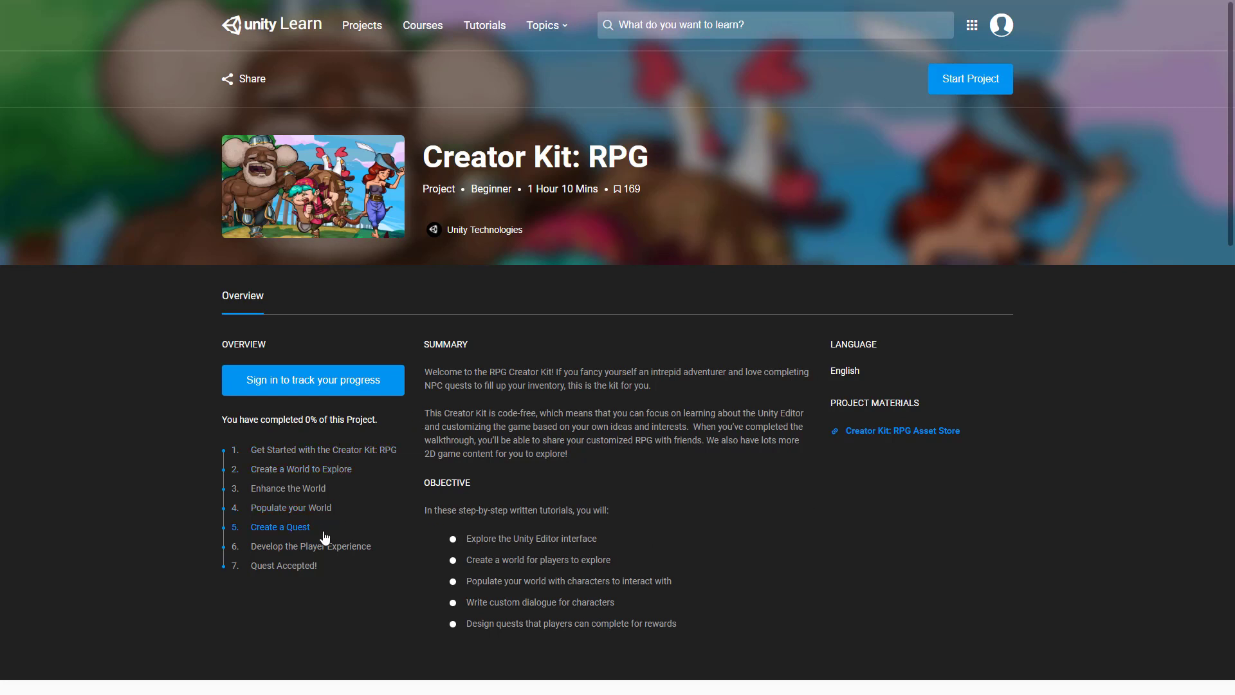
pyautogui.moveTo(328, 461)
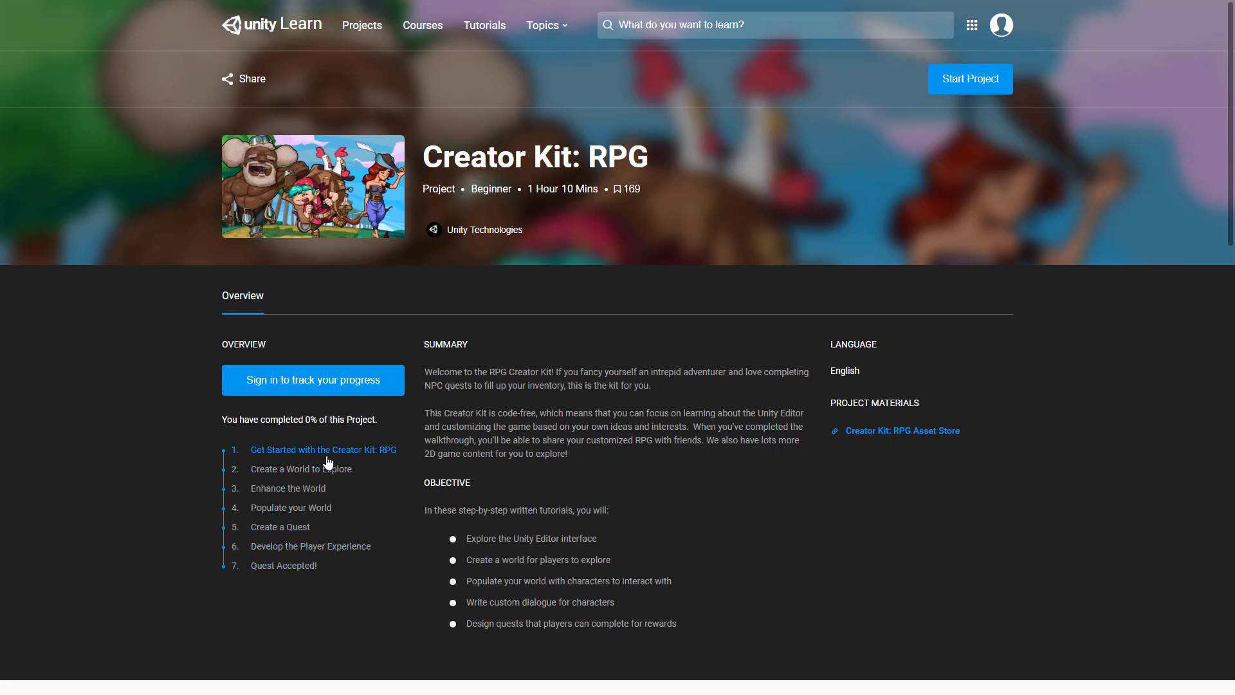
pyautogui.moveTo(396, 475)
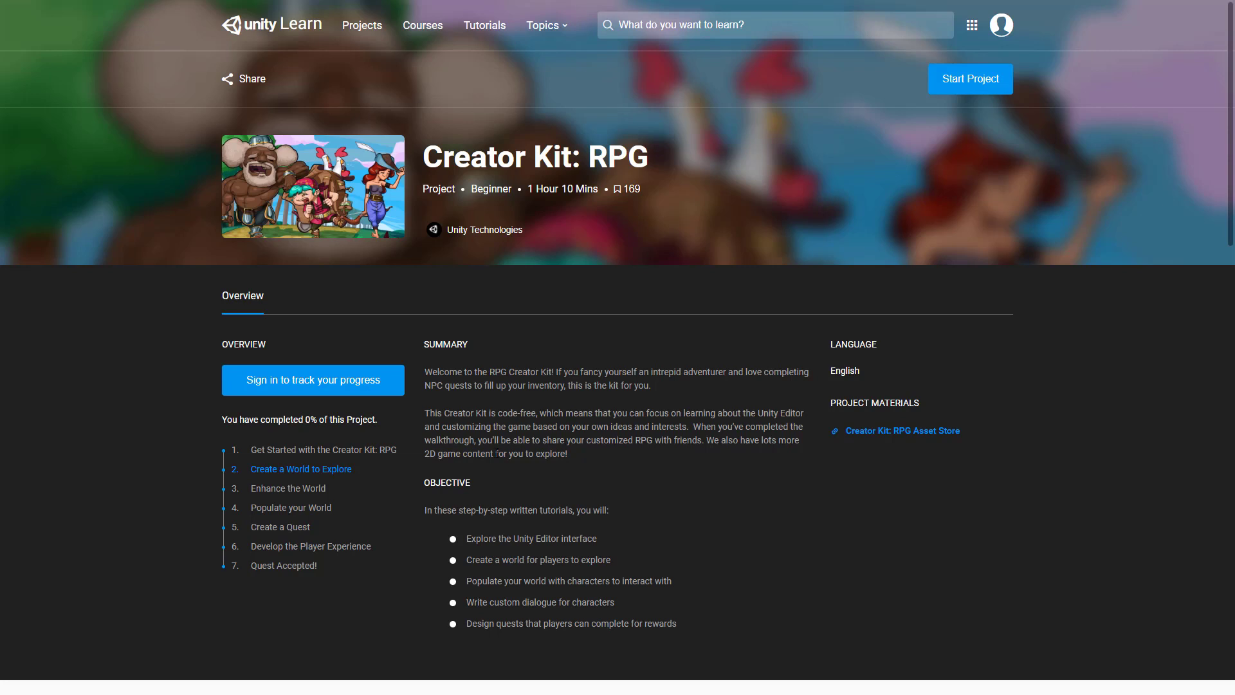
pyautogui.moveTo(925, 437)
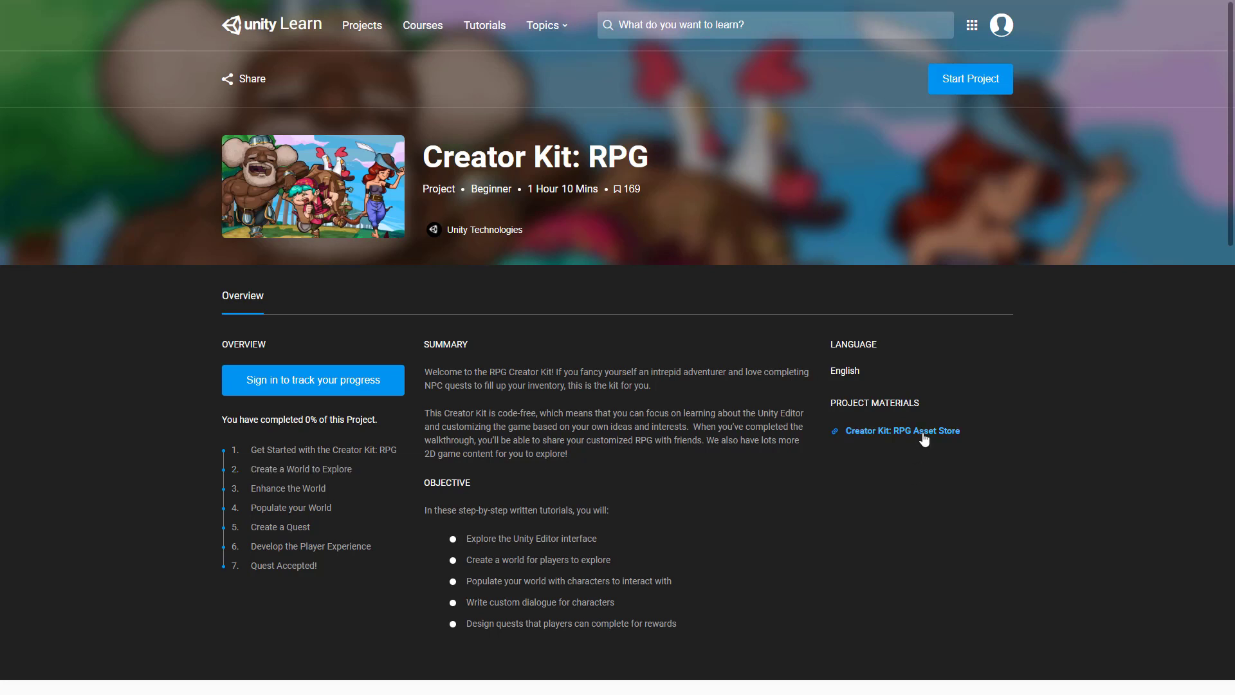
pyautogui.moveTo(283, 545)
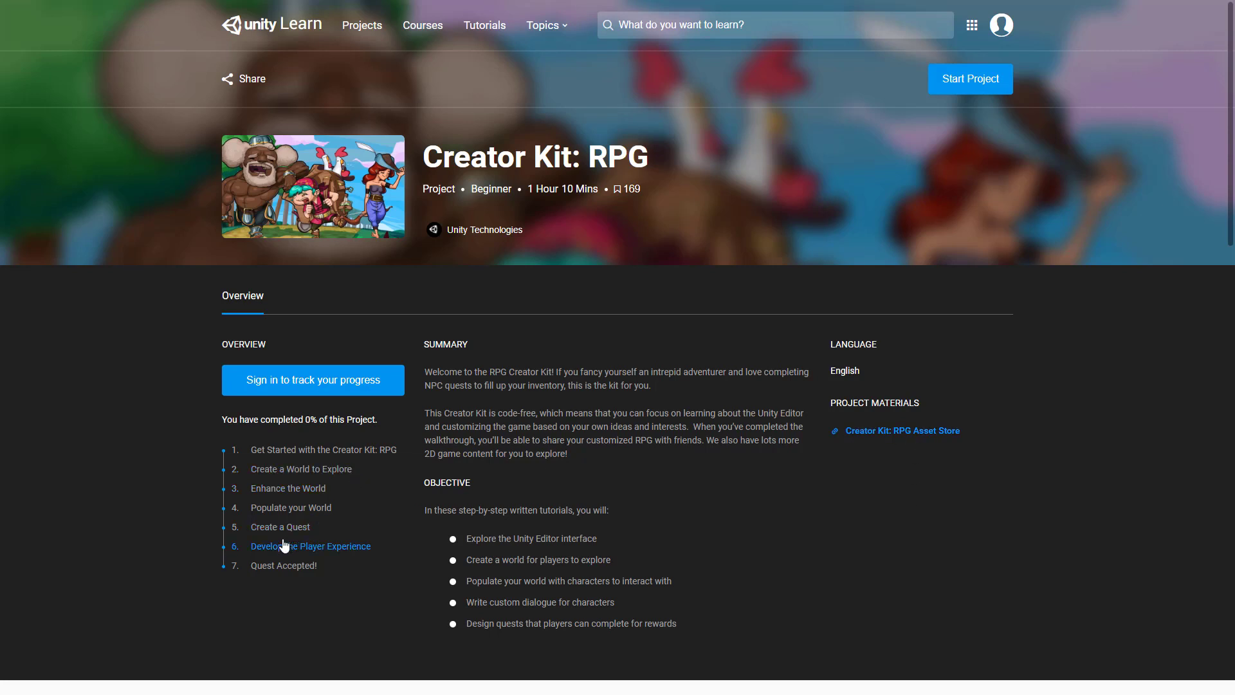
# Open Develop the Player Experience and scroll down to its Create Linked Story Items step
pyautogui.click(310, 547)
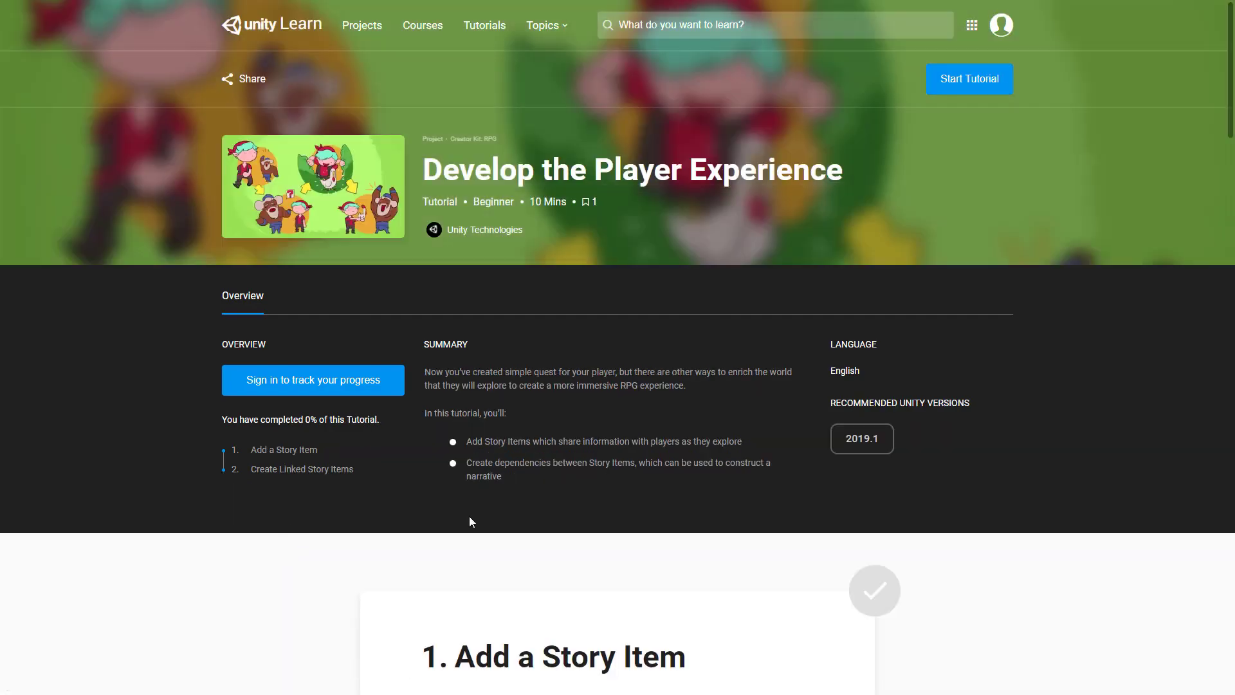
pyautogui.scroll(-3)
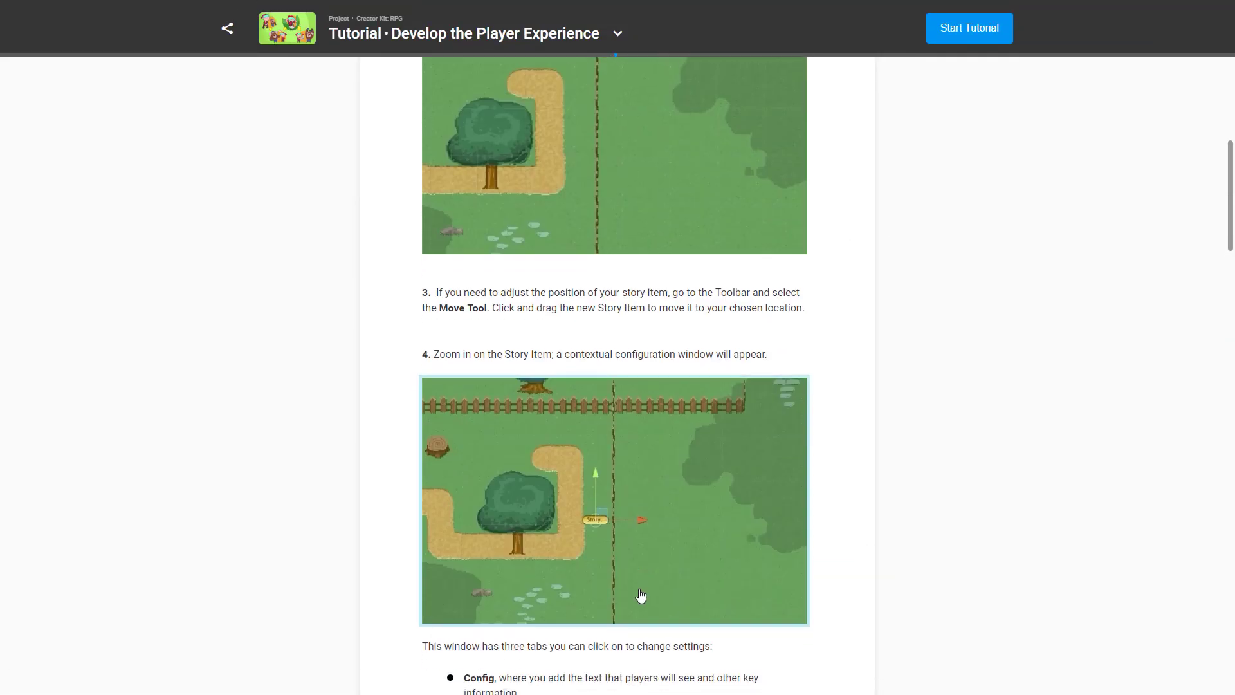
pyautogui.scroll(-3)
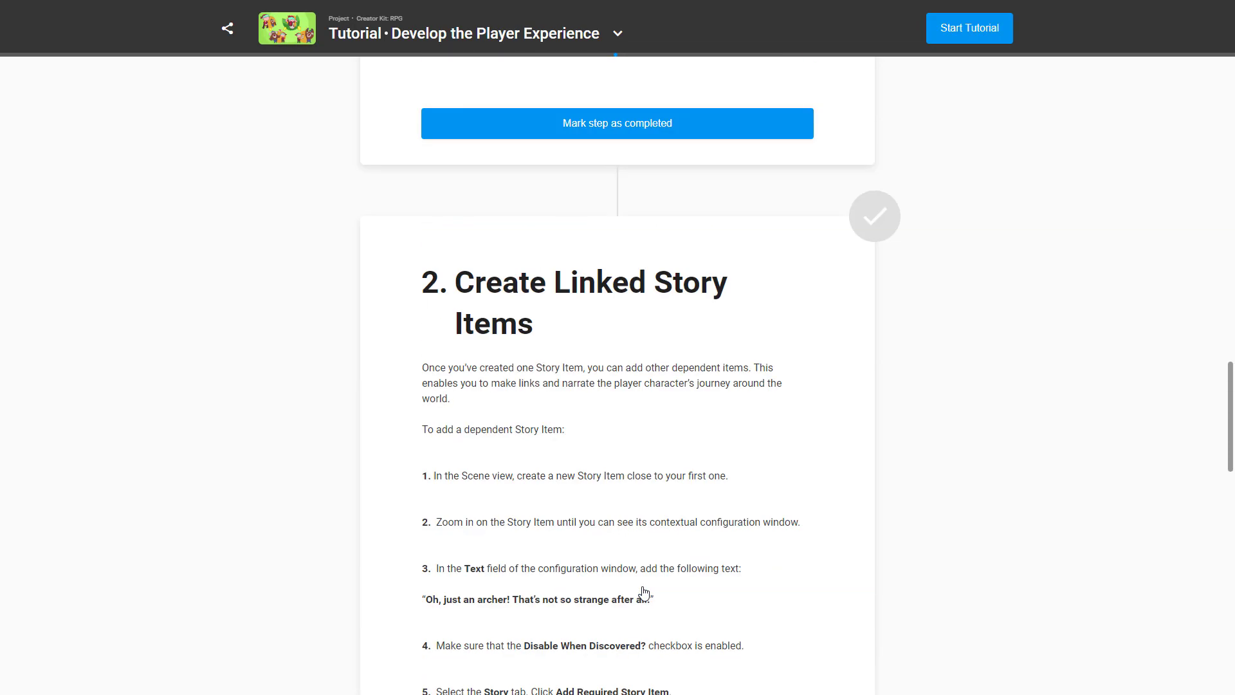
pyautogui.scroll(-3)
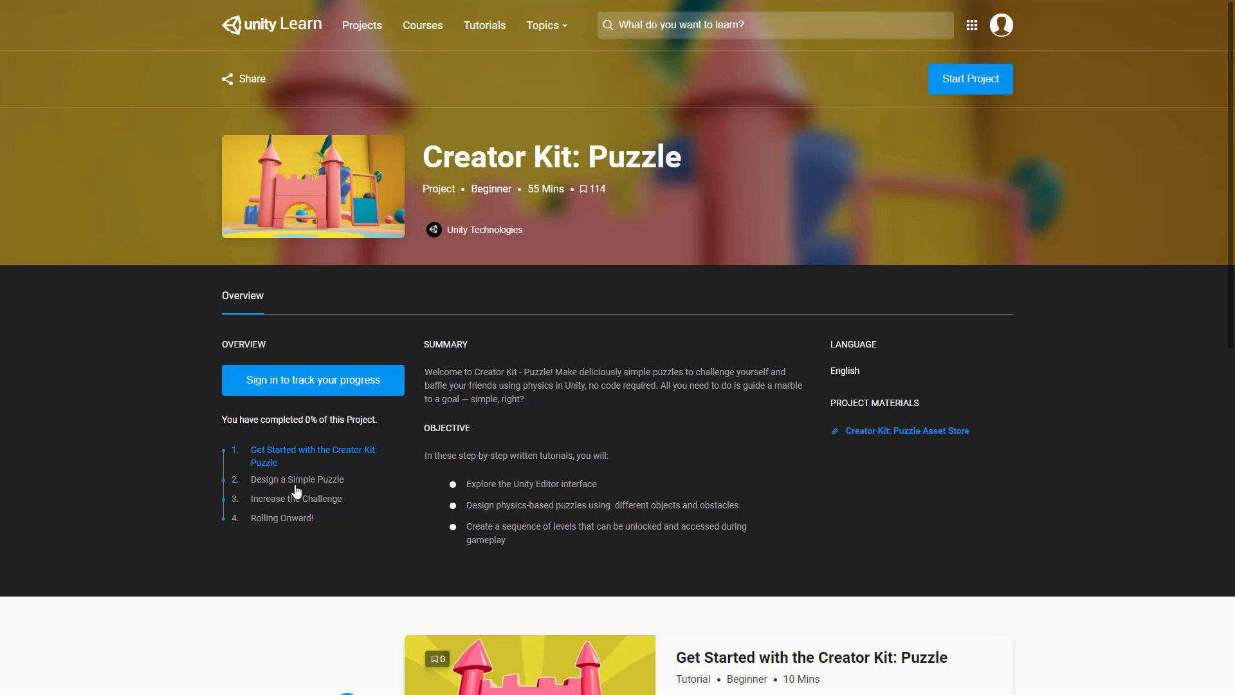
pyautogui.moveTo(851, 156)
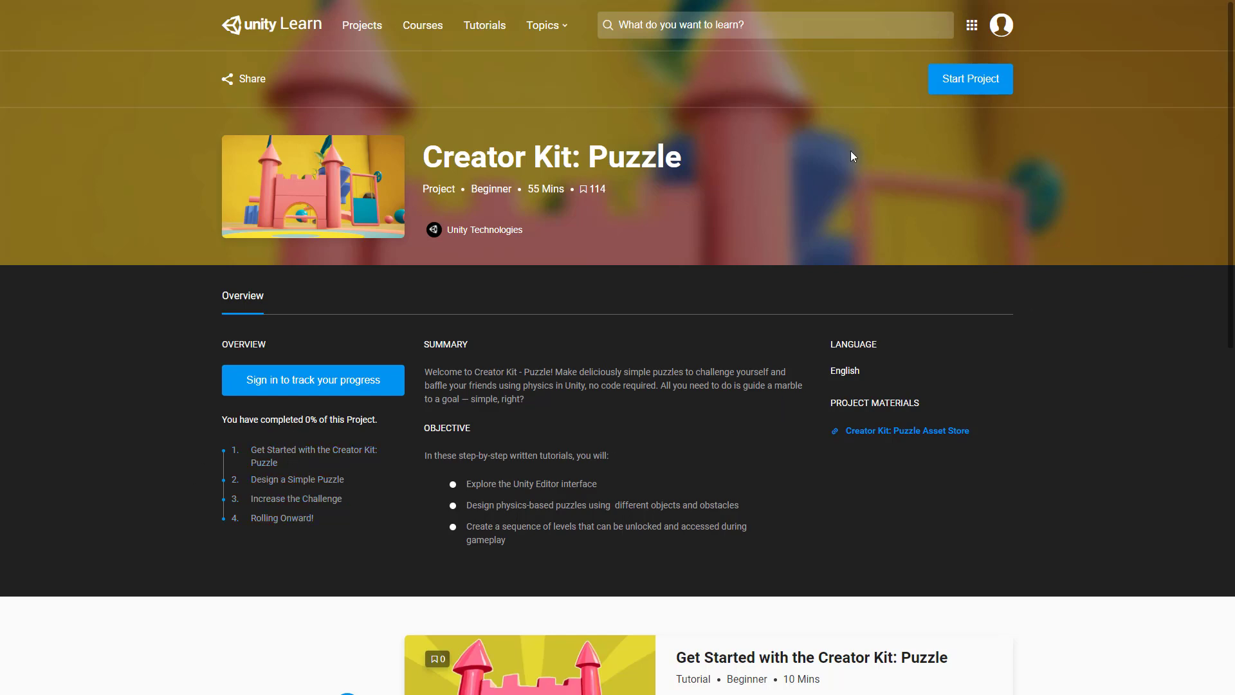
pyautogui.moveTo(904, 445)
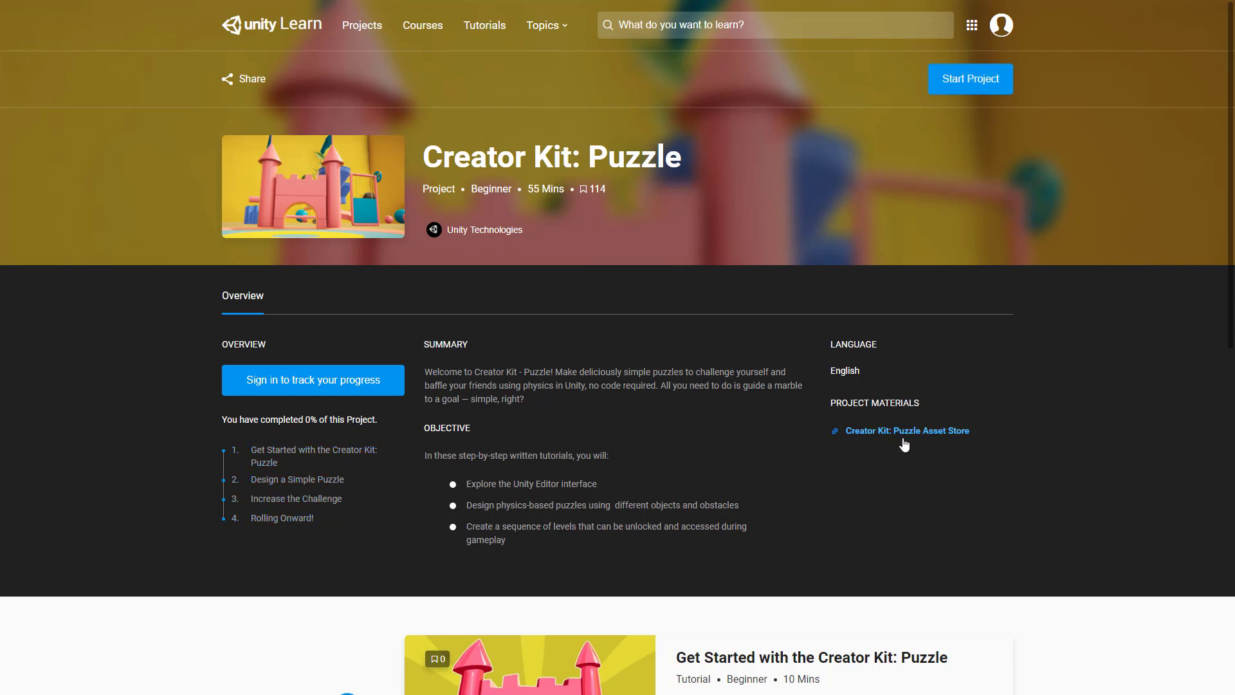
pyautogui.moveTo(1179, 539)
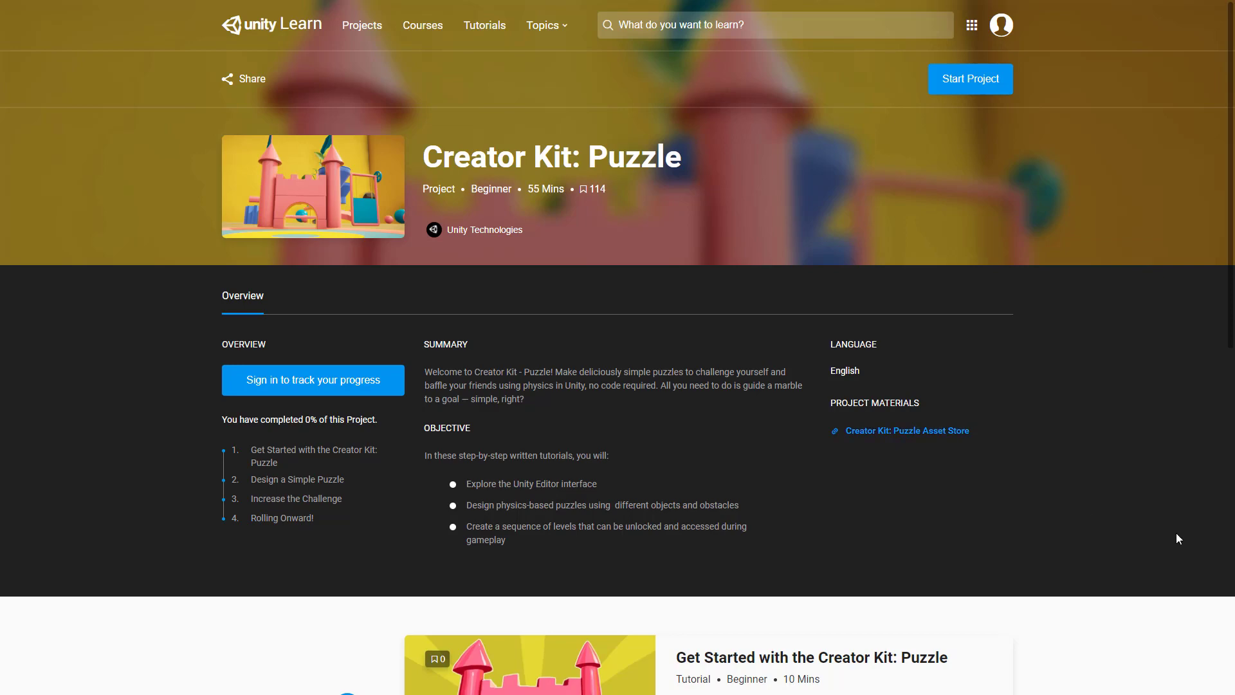
pyautogui.moveTo(639, 68)
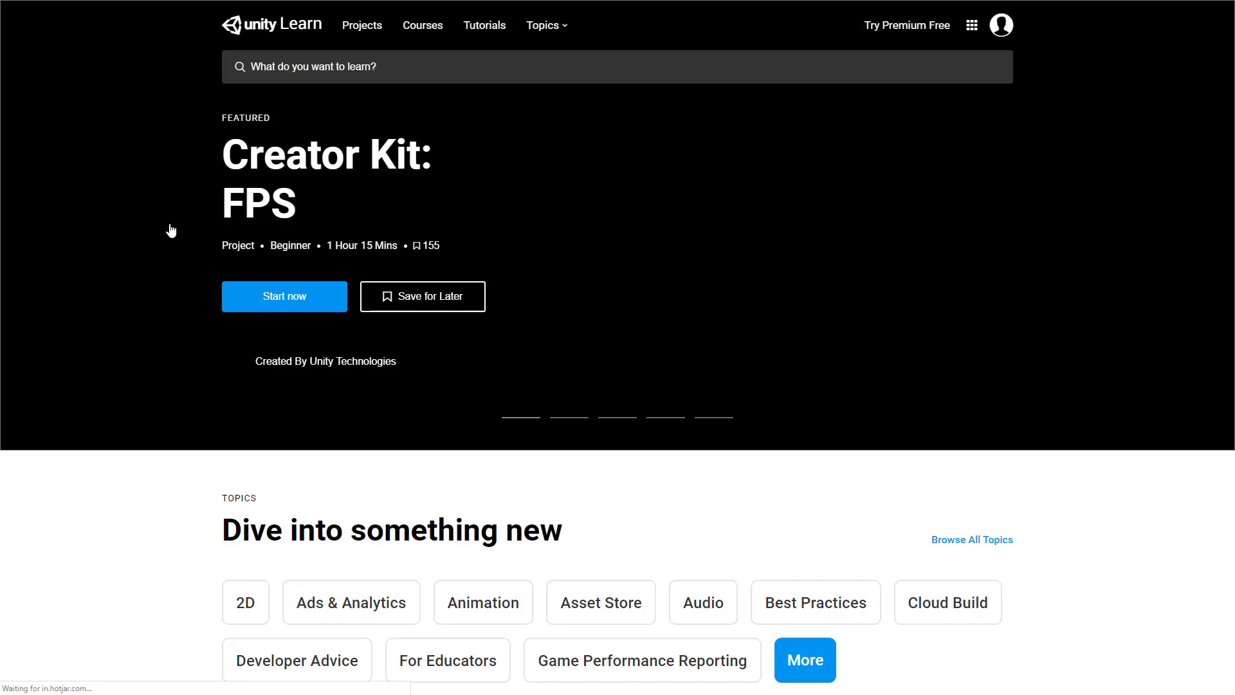
pyautogui.moveTo(835, 354)
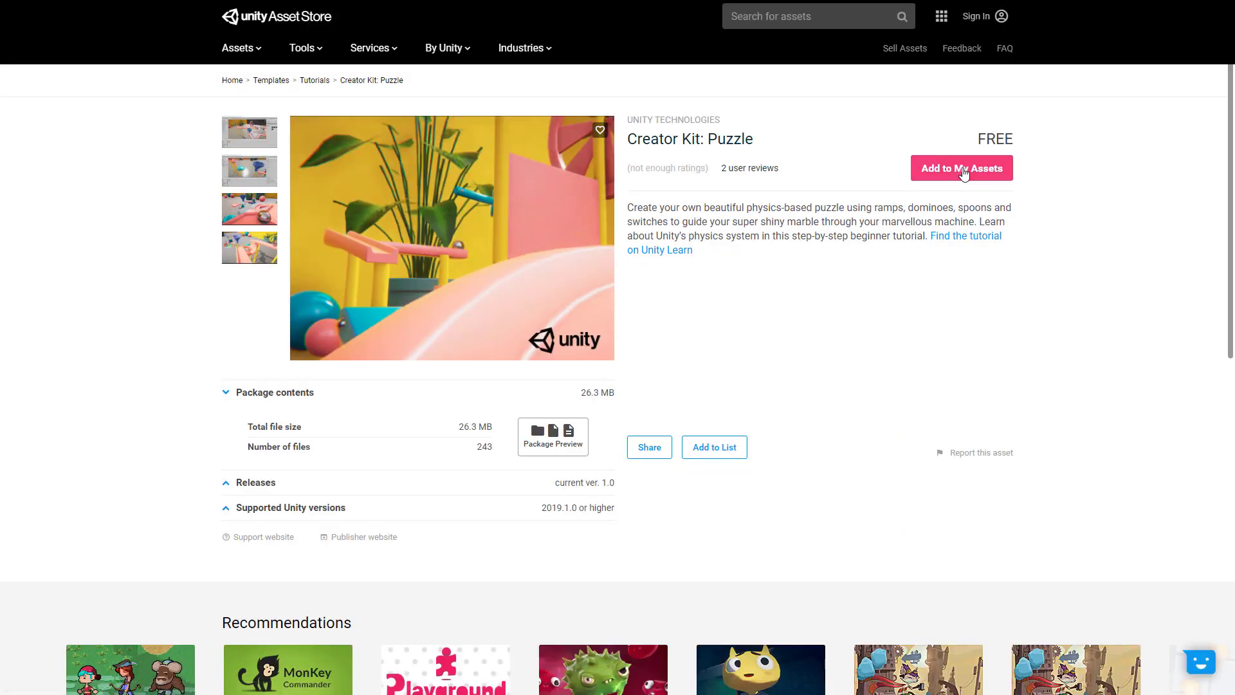
pyautogui.moveTo(981, 192)
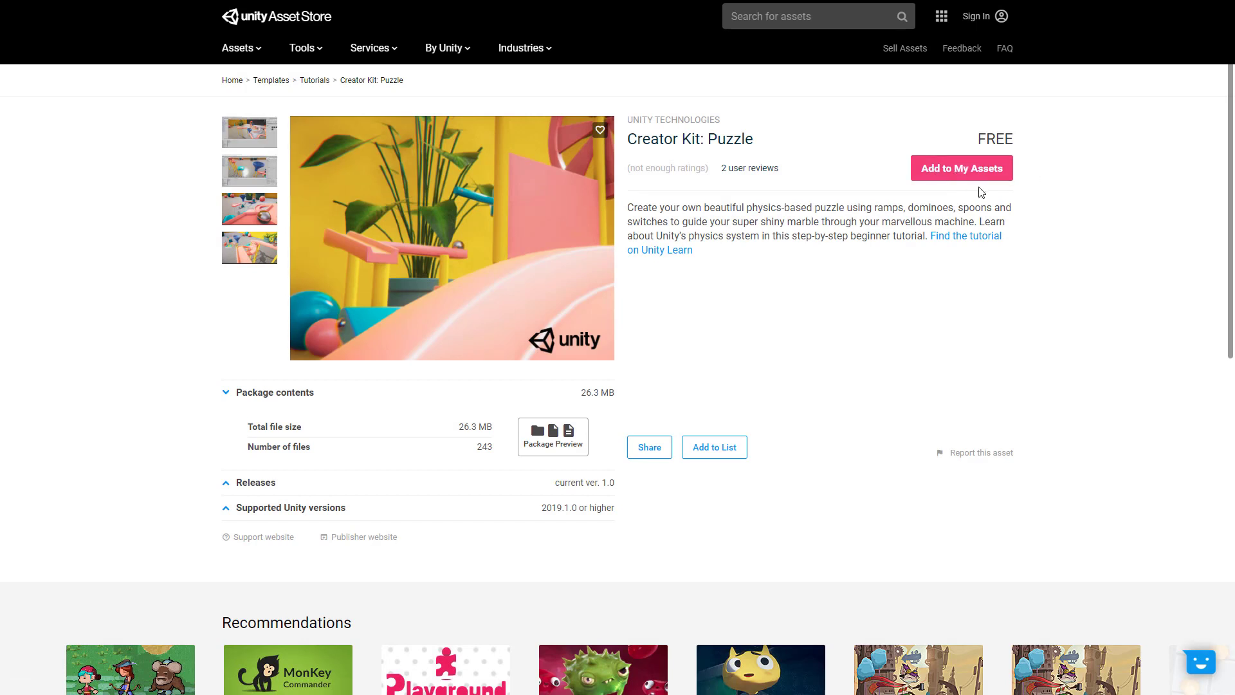
# Scroll the Creator Kit: Puzzle listing down to its 26.3 MB, 243-file package details
pyautogui.scroll(-3)
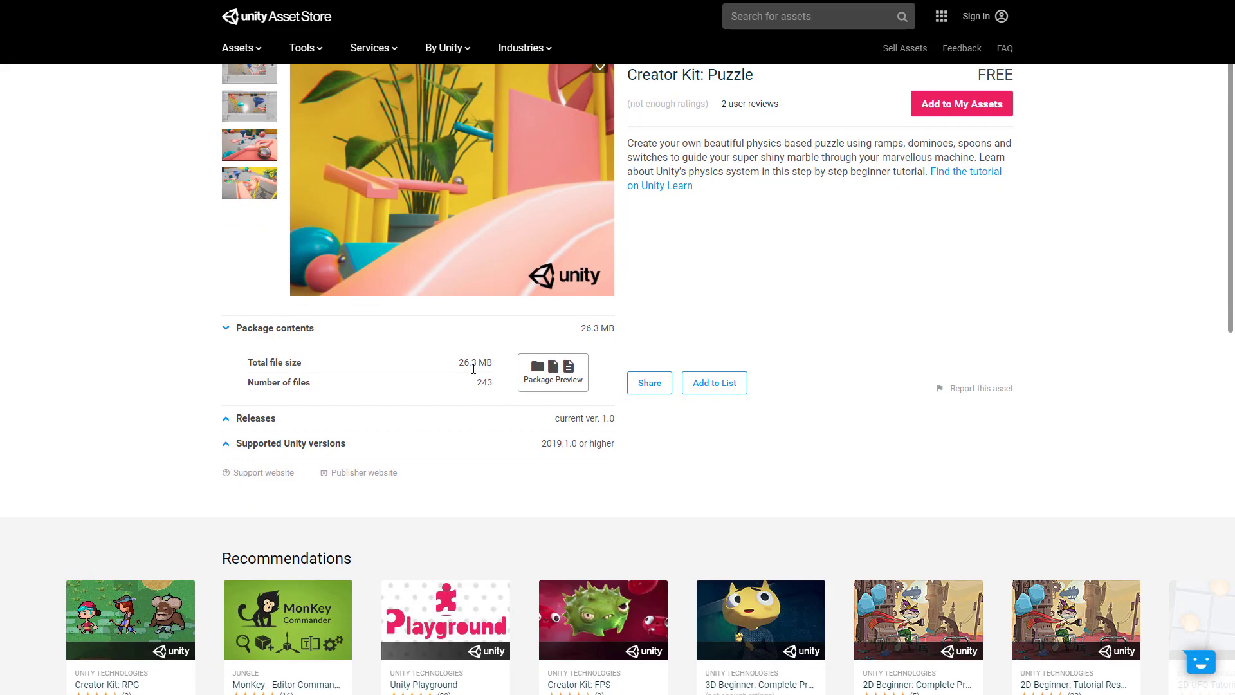
pyautogui.moveTo(887, 194)
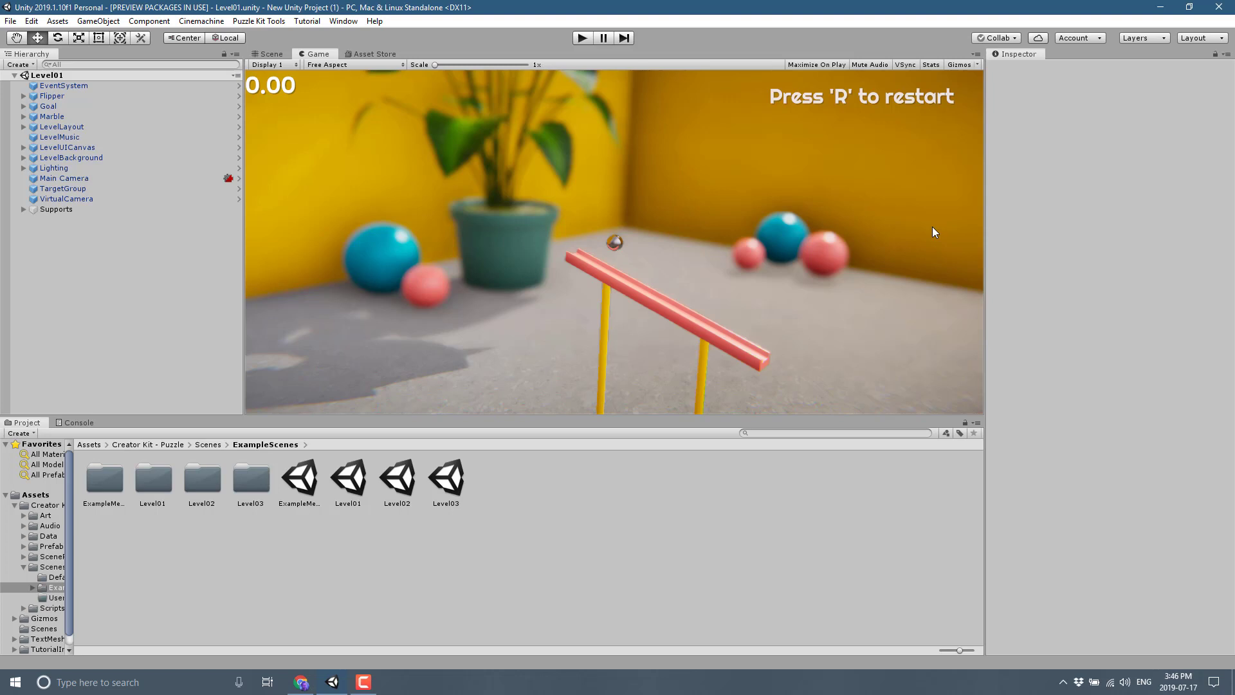
pyautogui.moveTo(930, 345)
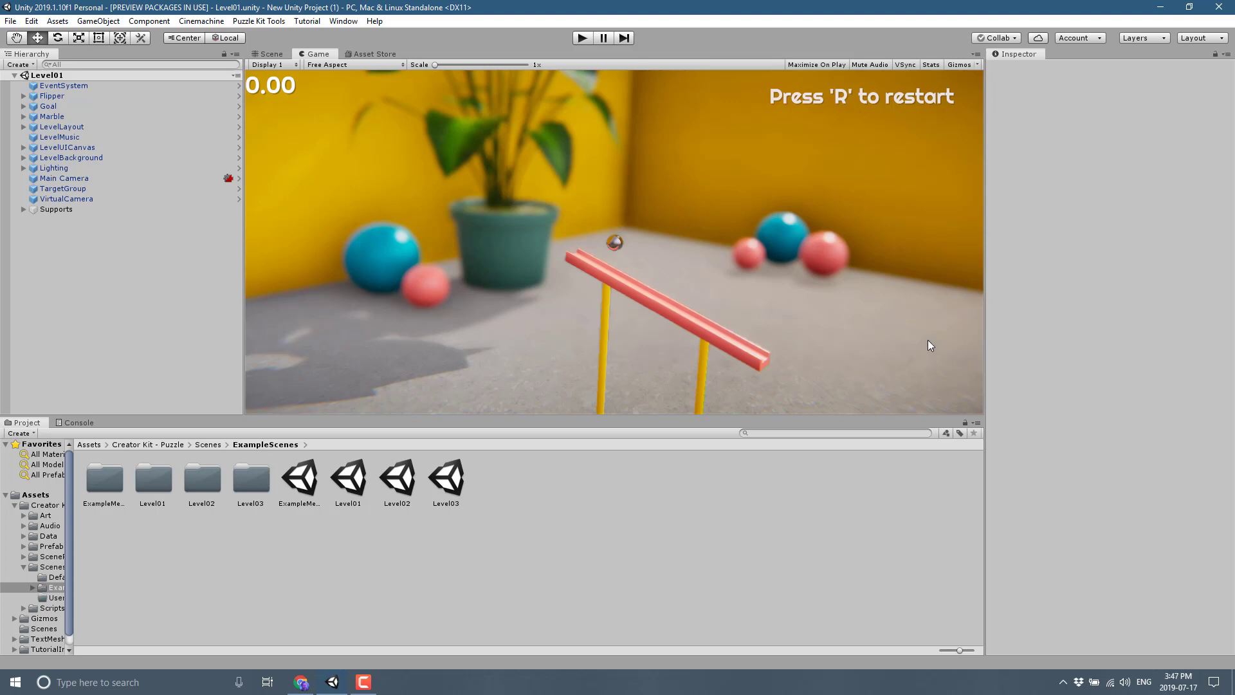
pyautogui.moveTo(156, 458)
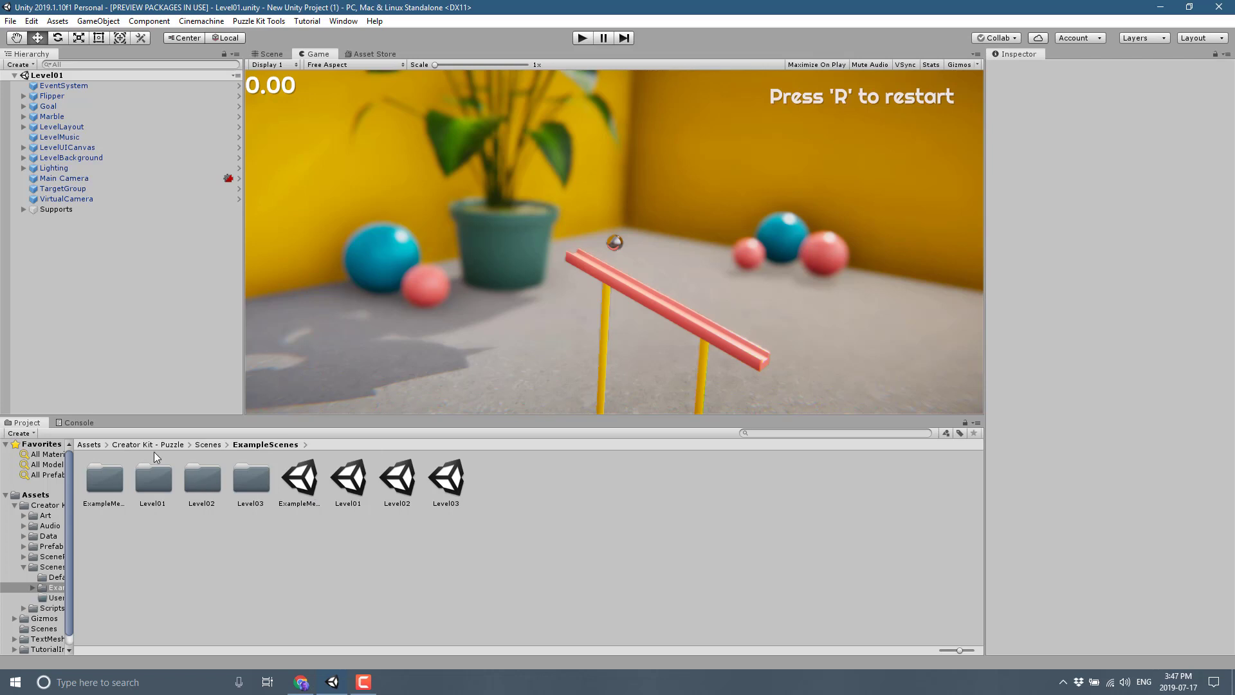
# Browse up to Creator Kit - Puzzle and back to Scenes, showing DefaultScenes, ExampleScenes, UserCreated
pyautogui.click(147, 445)
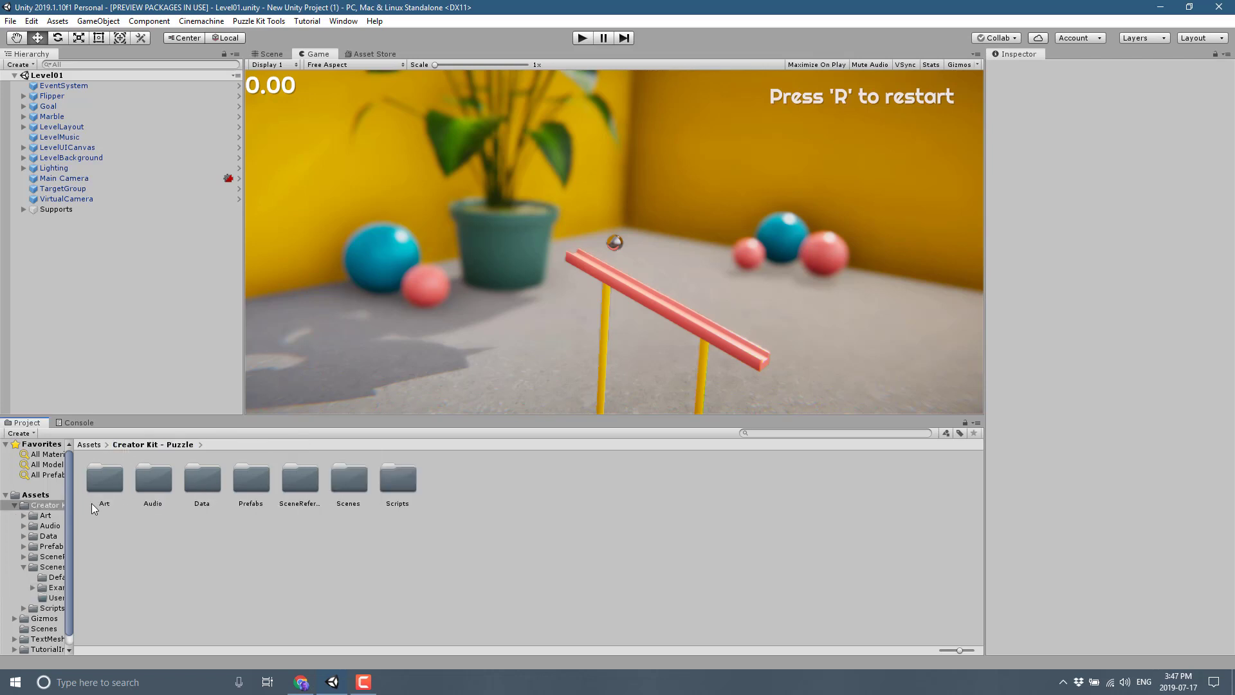
pyautogui.moveTo(153, 493)
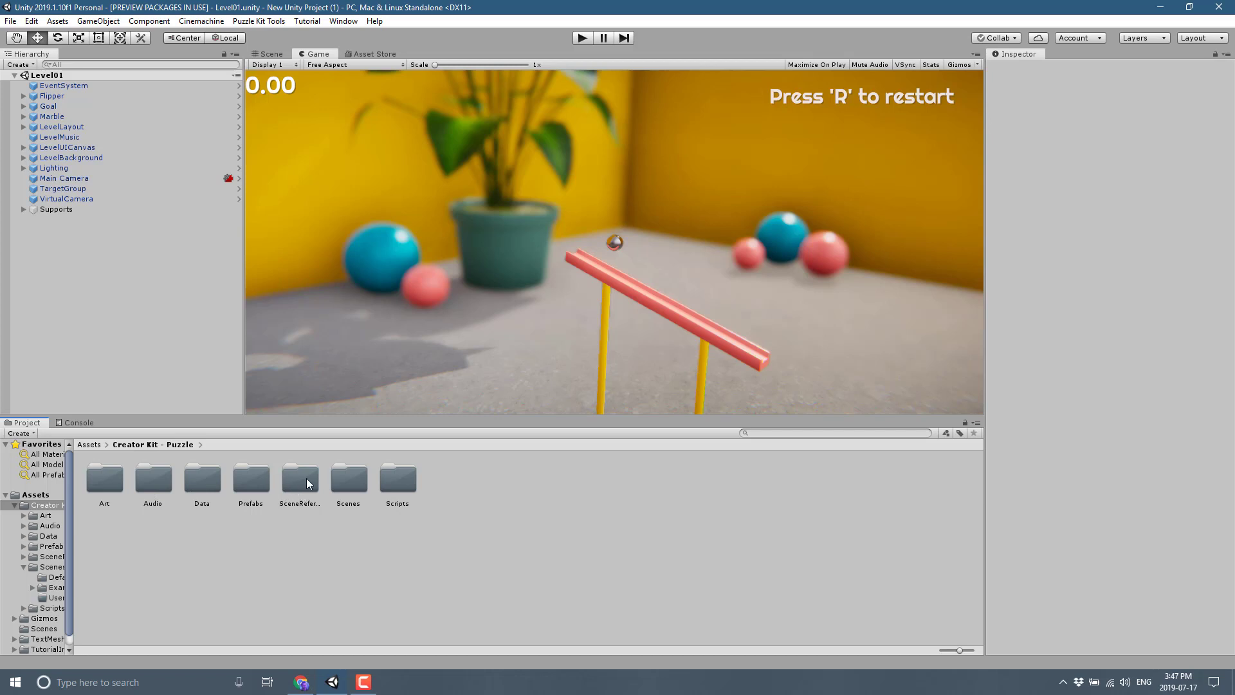
pyautogui.moveTo(367, 482)
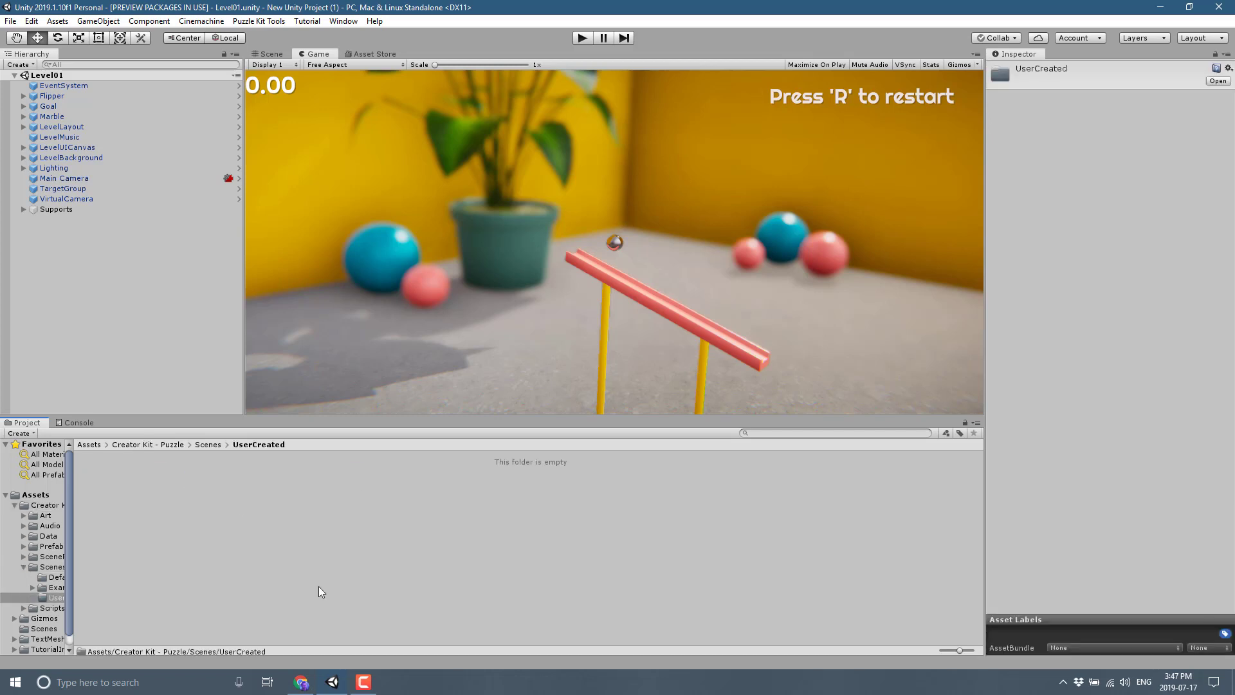
pyautogui.moveTo(707, 286)
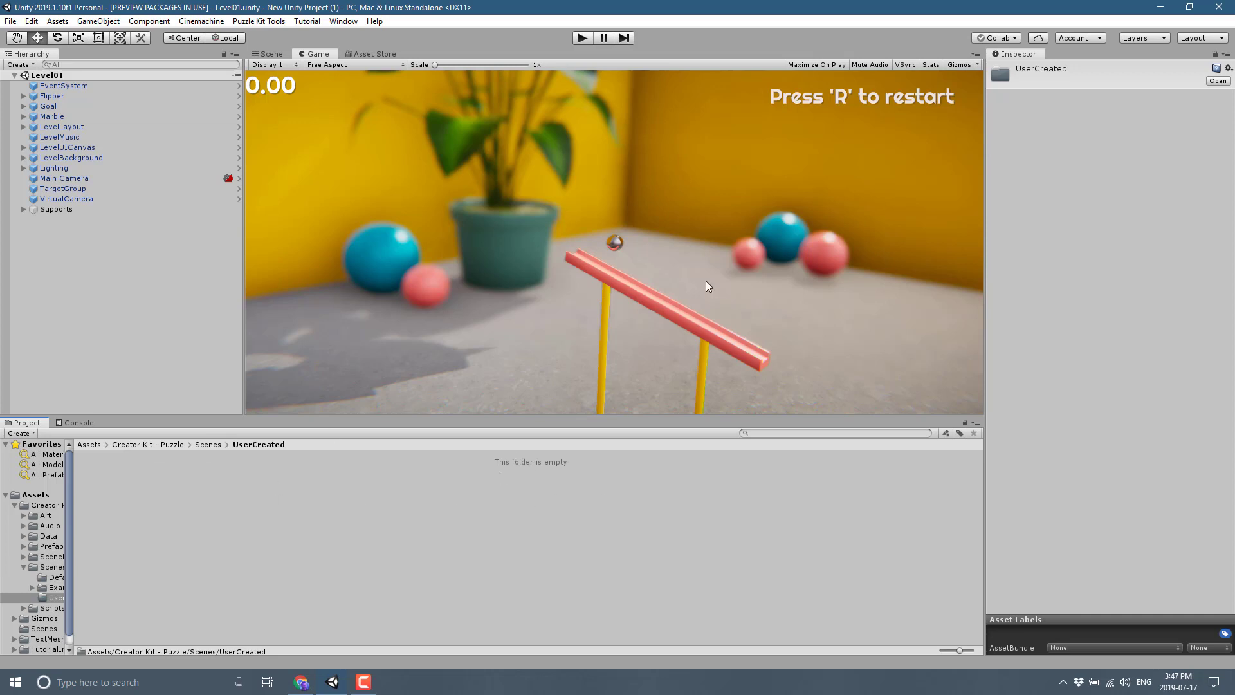
pyautogui.click(208, 445)
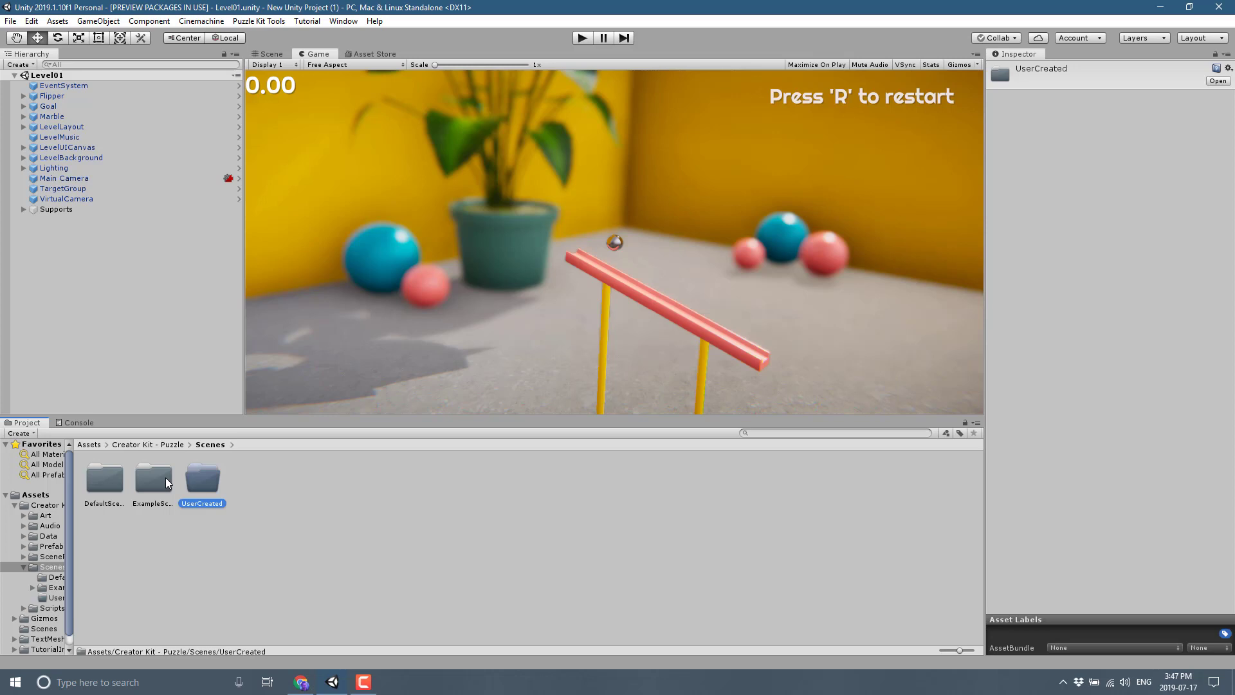
# Open the Level03 scene from ExampleScenes and run it in Play mode
pyautogui.doubleClick(152, 477)
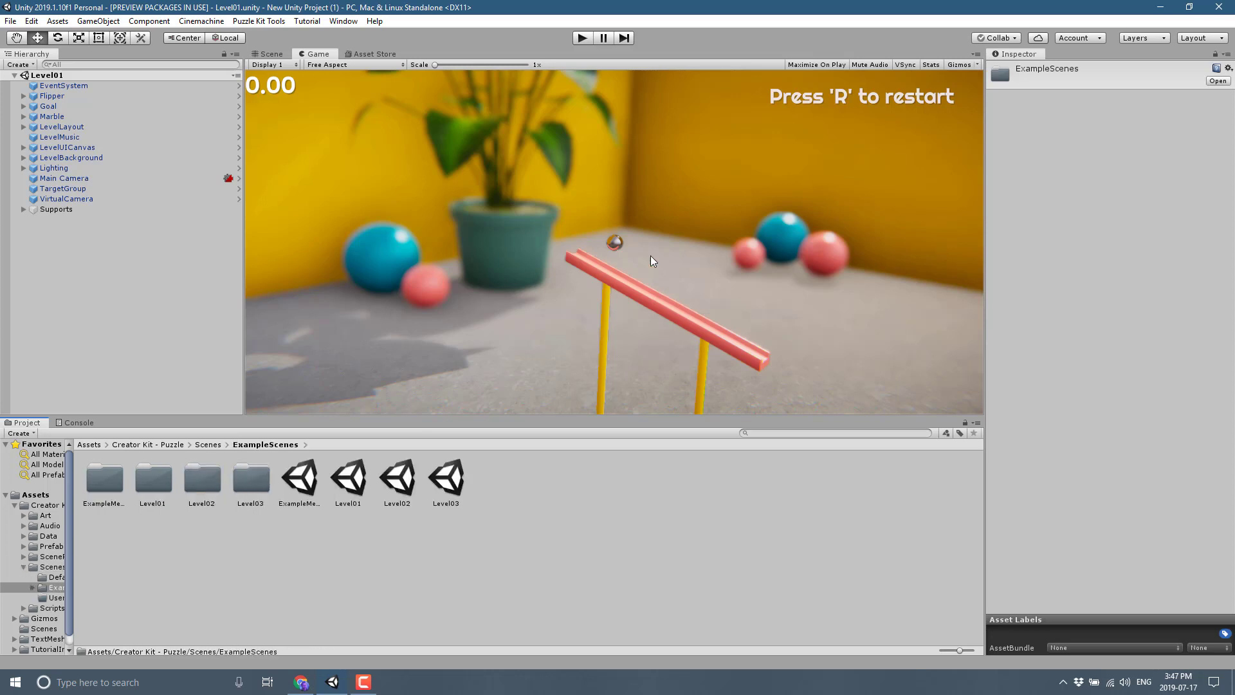
pyautogui.click(397, 478)
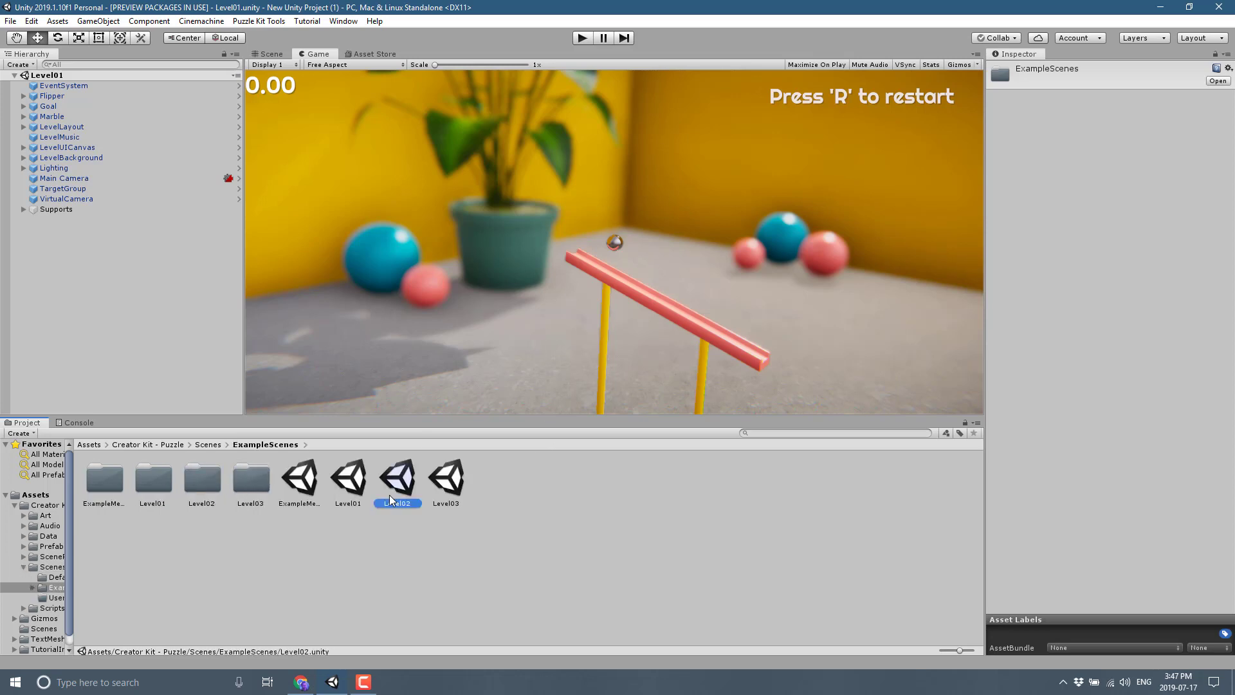
pyautogui.doubleClick(445, 479)
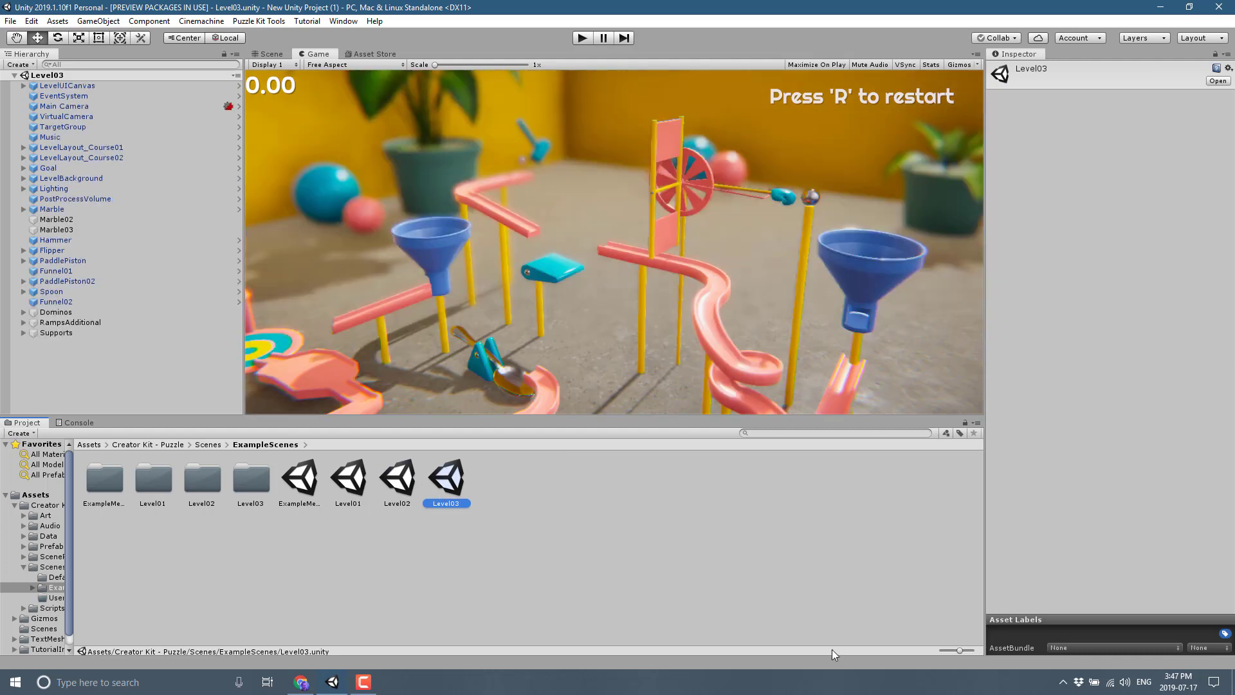
pyautogui.moveTo(626, 58)
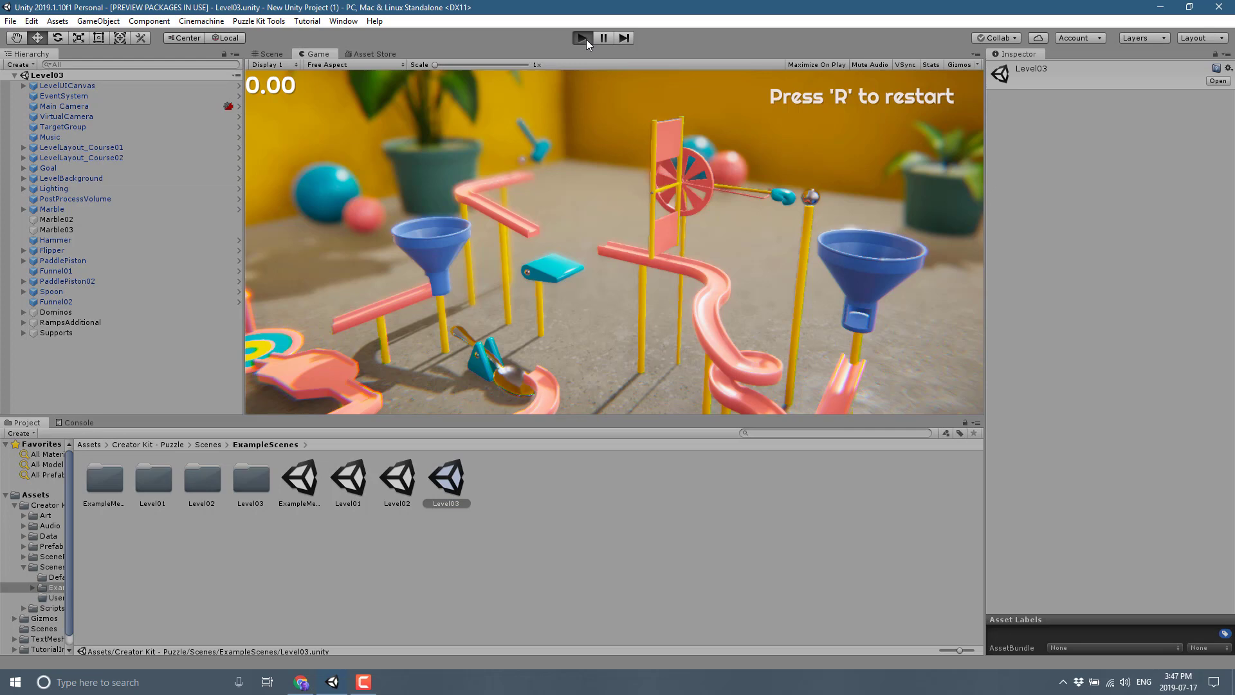
pyautogui.click(583, 37)
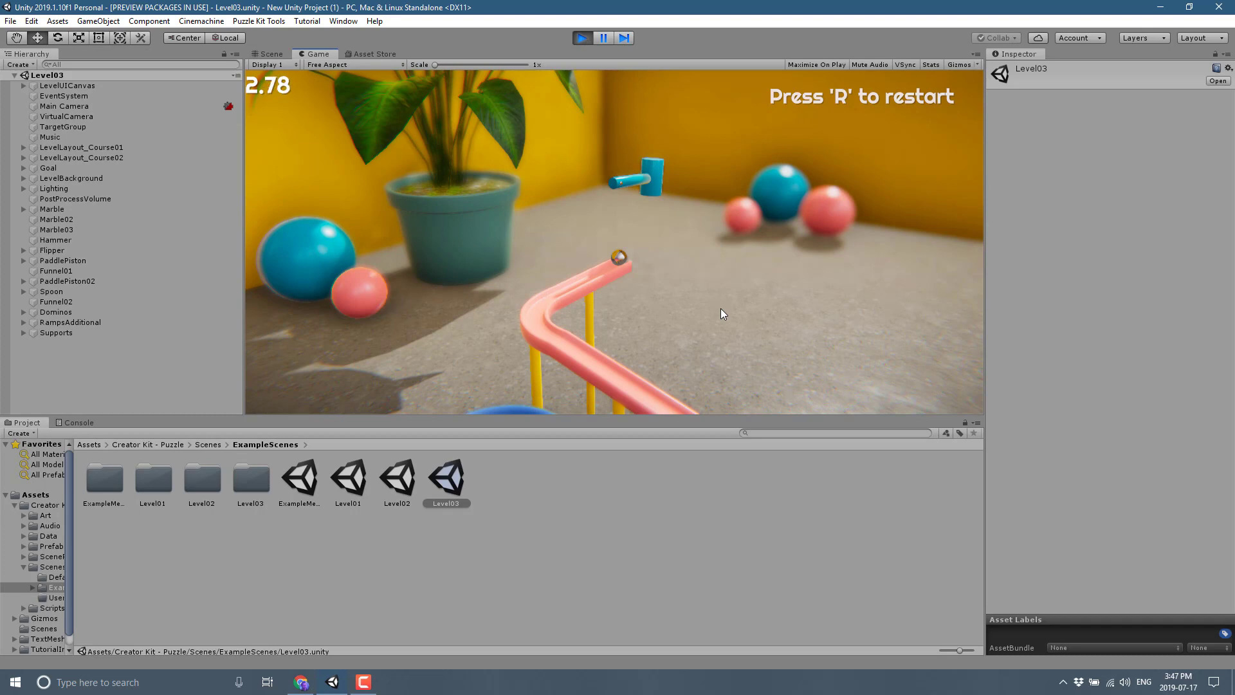
pyautogui.moveTo(680, 301)
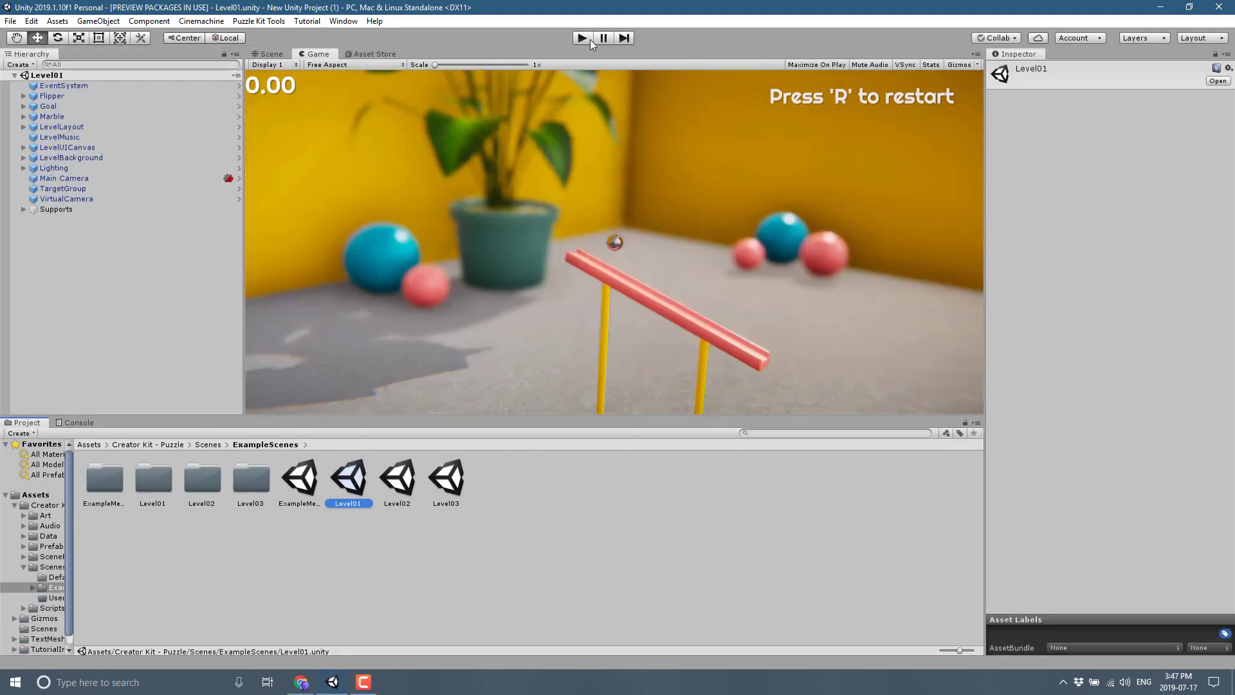
pyautogui.click(581, 37)
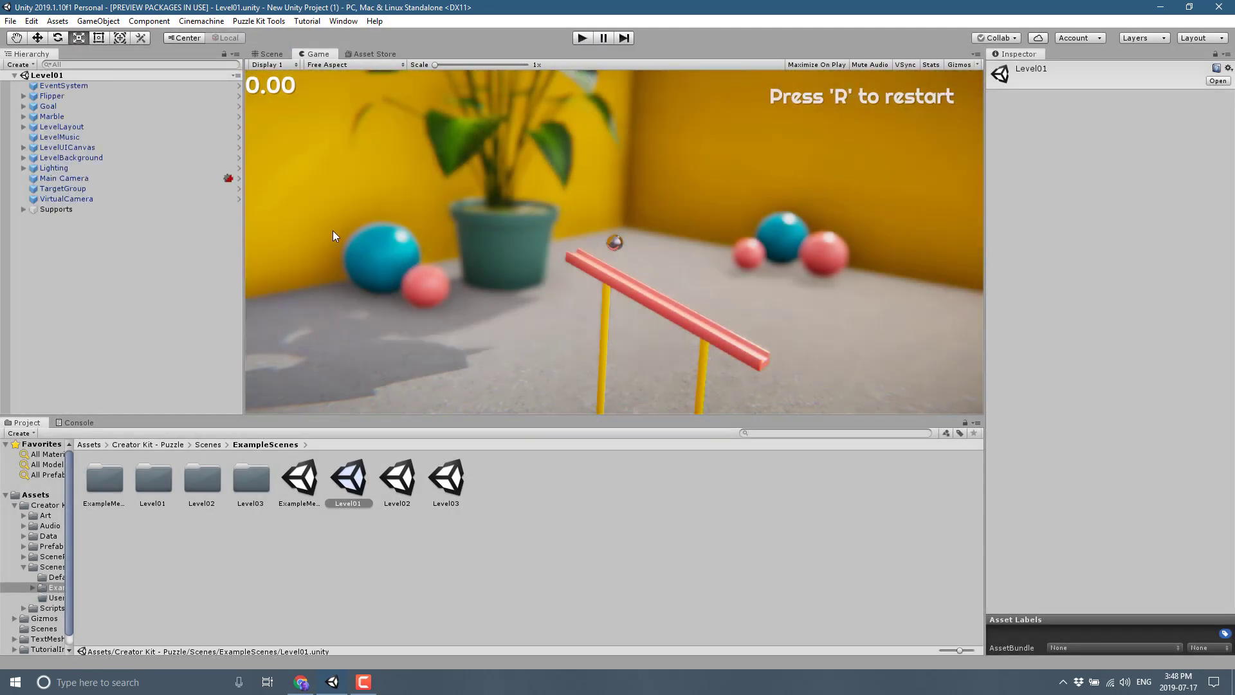
pyautogui.moveTo(251, 483)
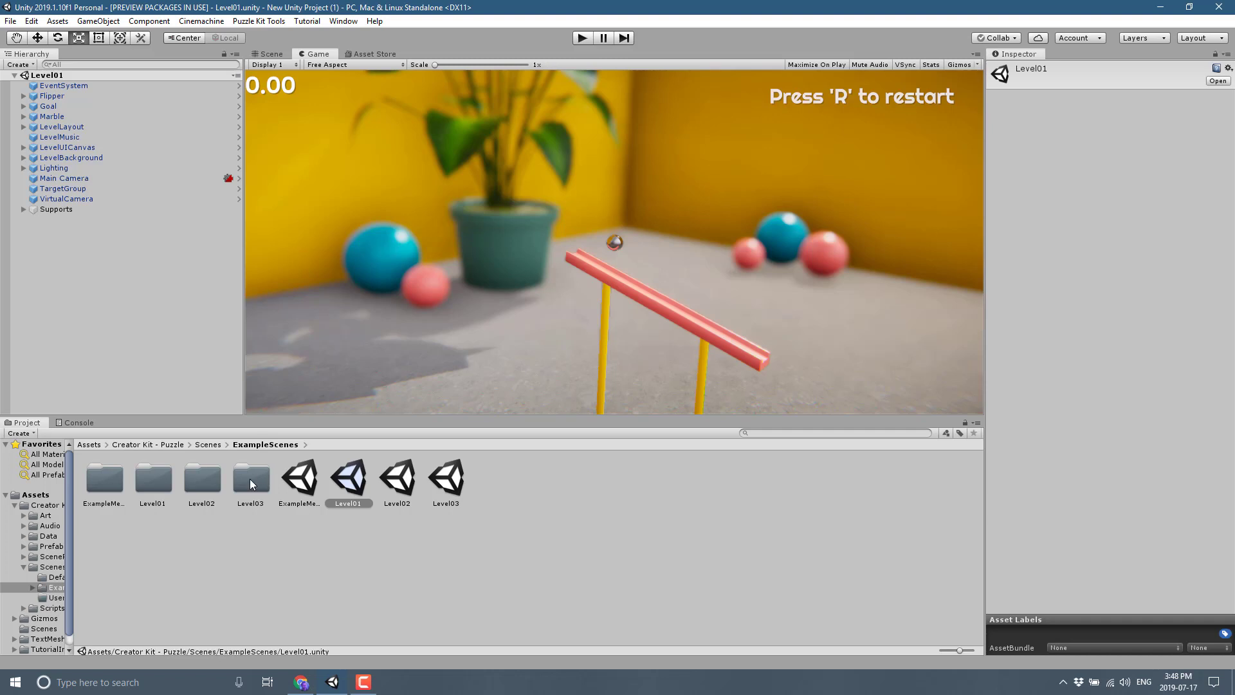
# Check the Level03 lighting folder, then show the Scripts folder's Audio, Editor, Interactive and other subfolders
pyautogui.doubleClick(251, 477)
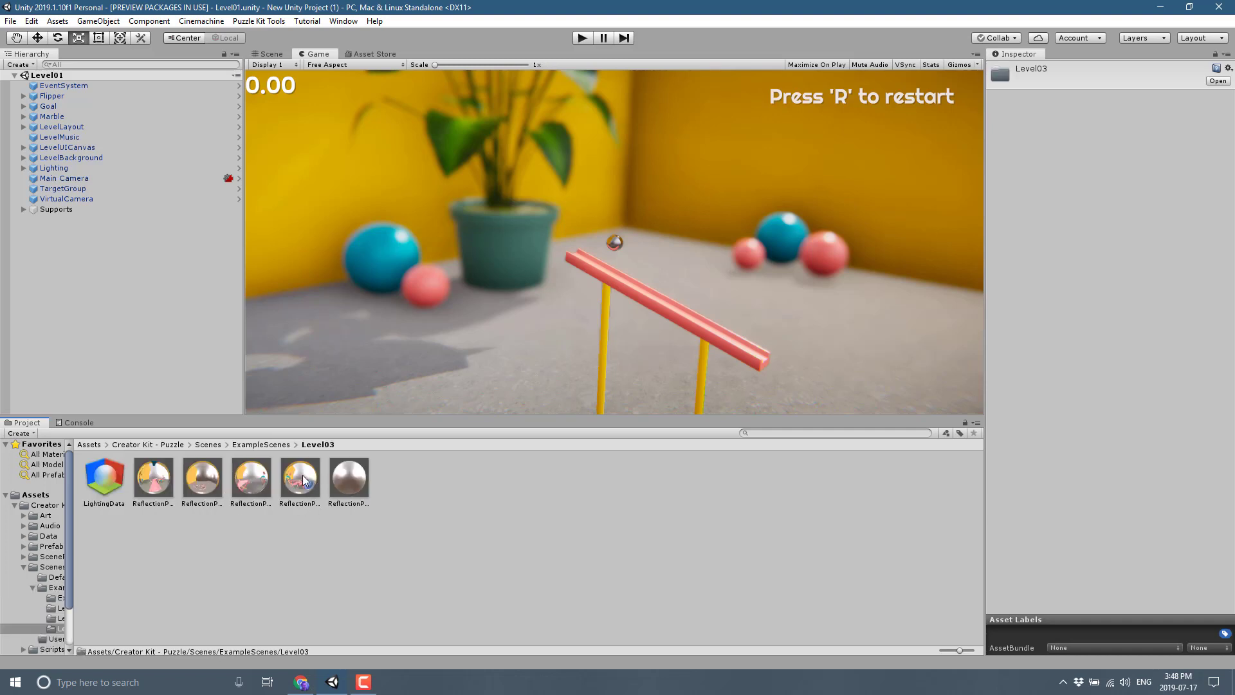
pyautogui.click(209, 445)
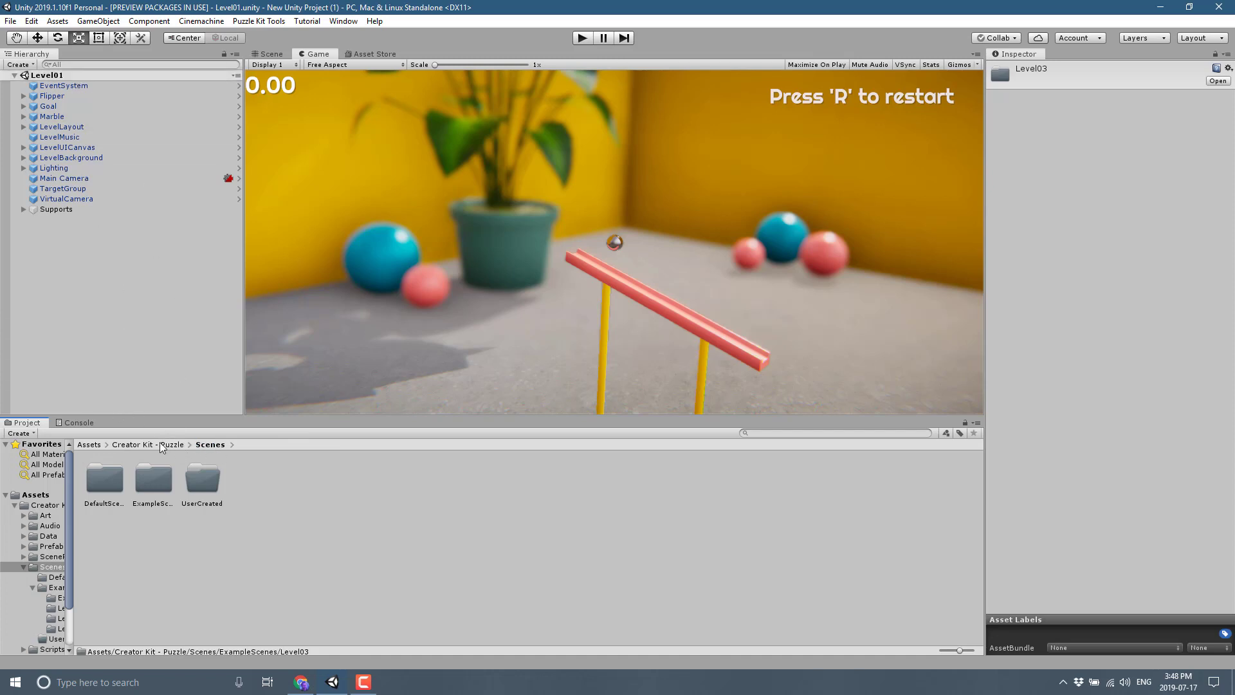
pyautogui.click(132, 445)
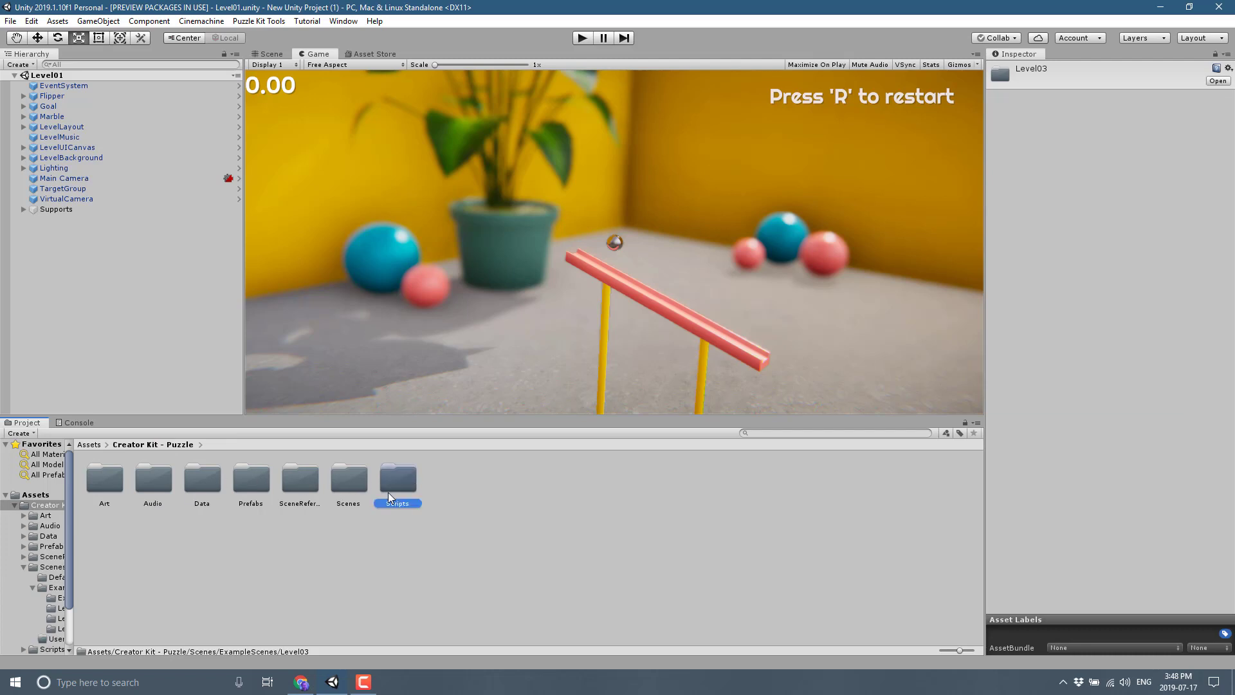
pyautogui.doubleClick(397, 478)
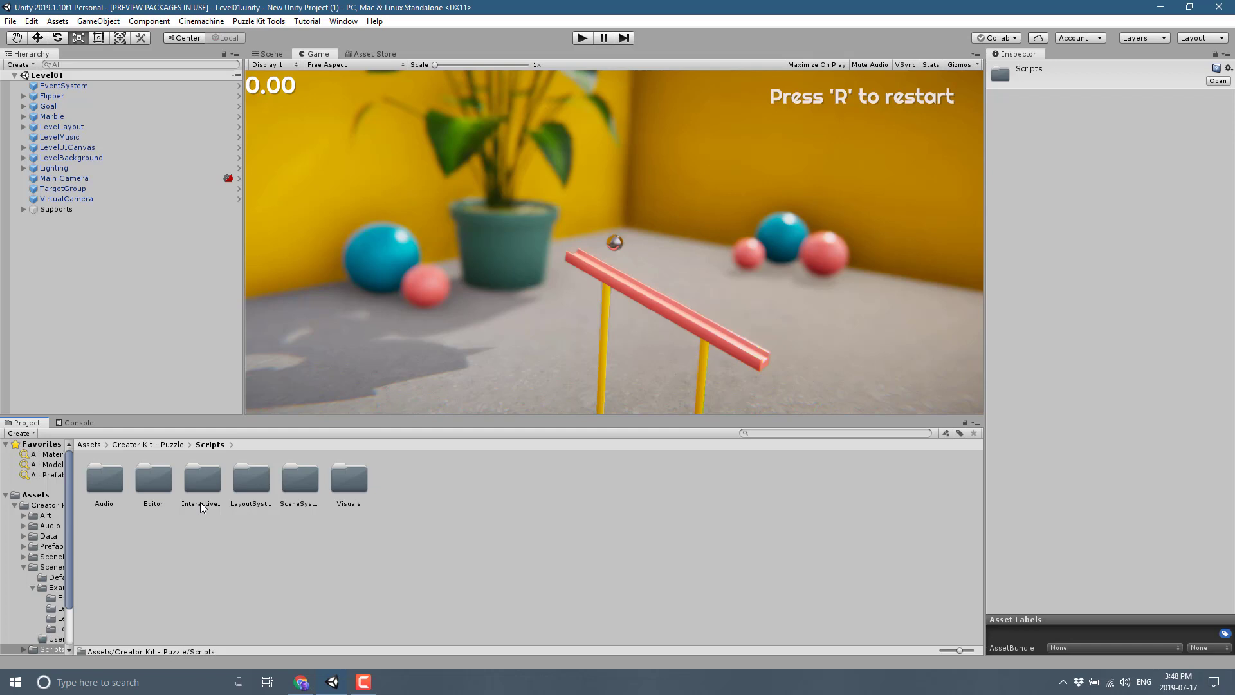
pyautogui.moveTo(252, 620)
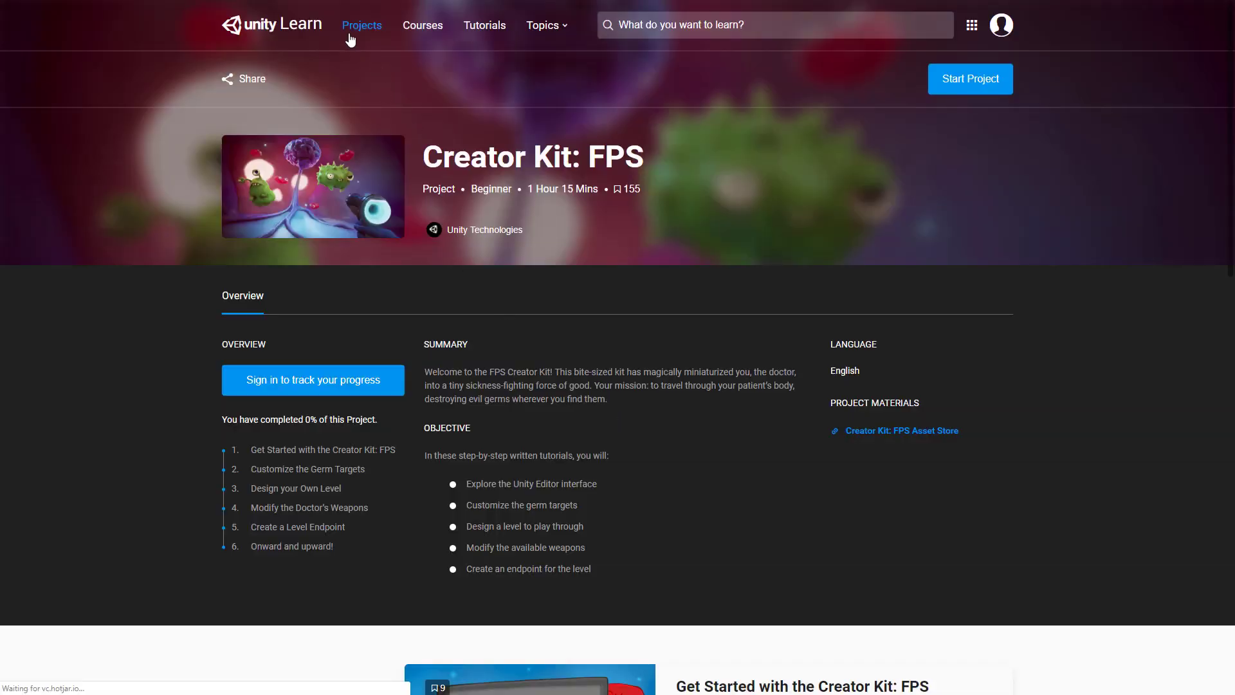
# Open the Projects page and scroll to the Creator Kit: FPS and 2D Roguelike cards
pyautogui.click(361, 25)
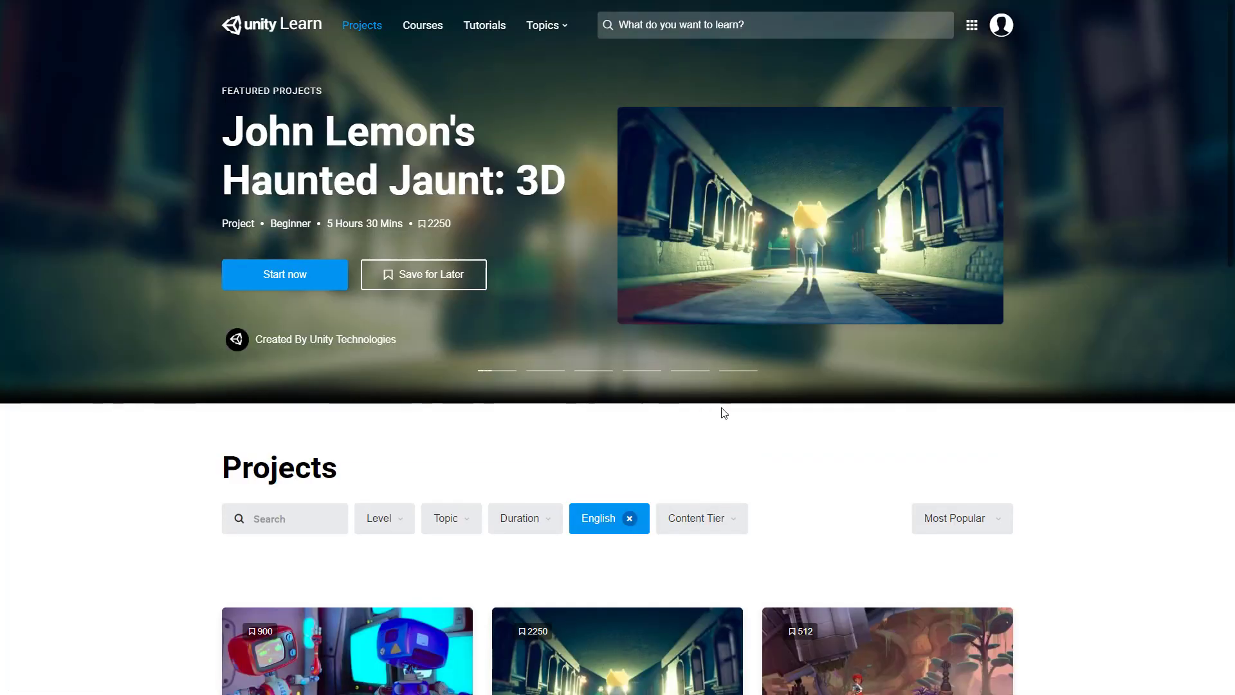
pyautogui.scroll(-3)
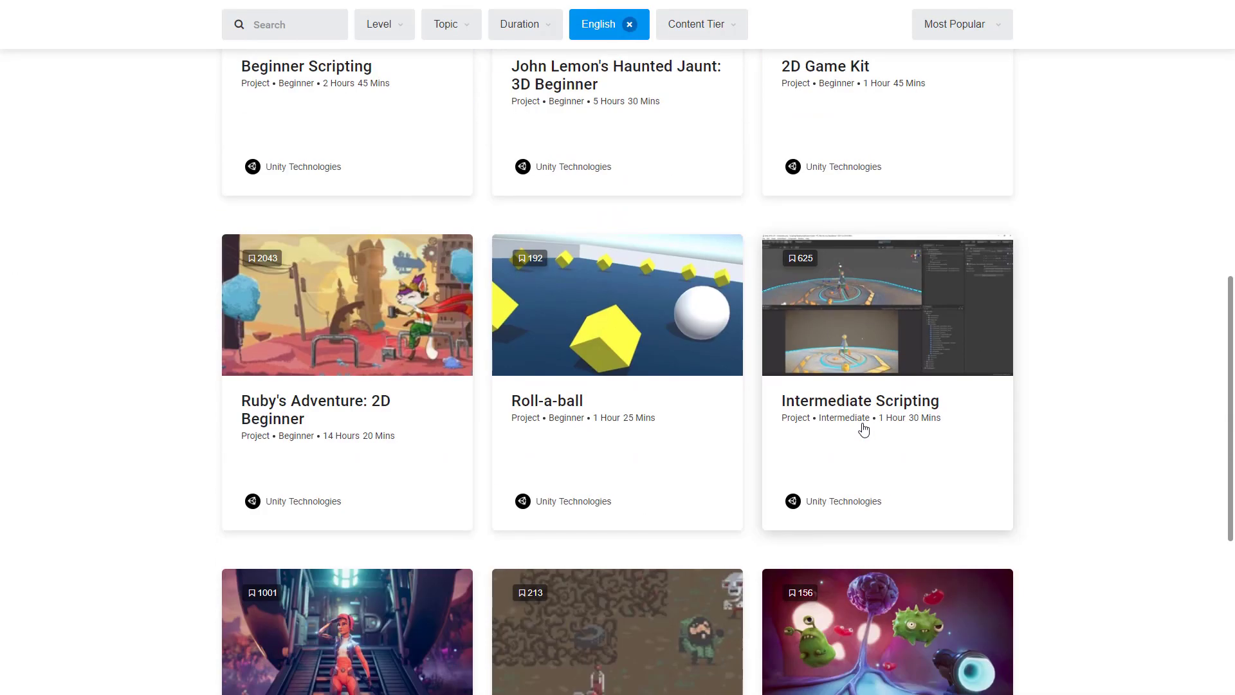
pyautogui.scroll(-3)
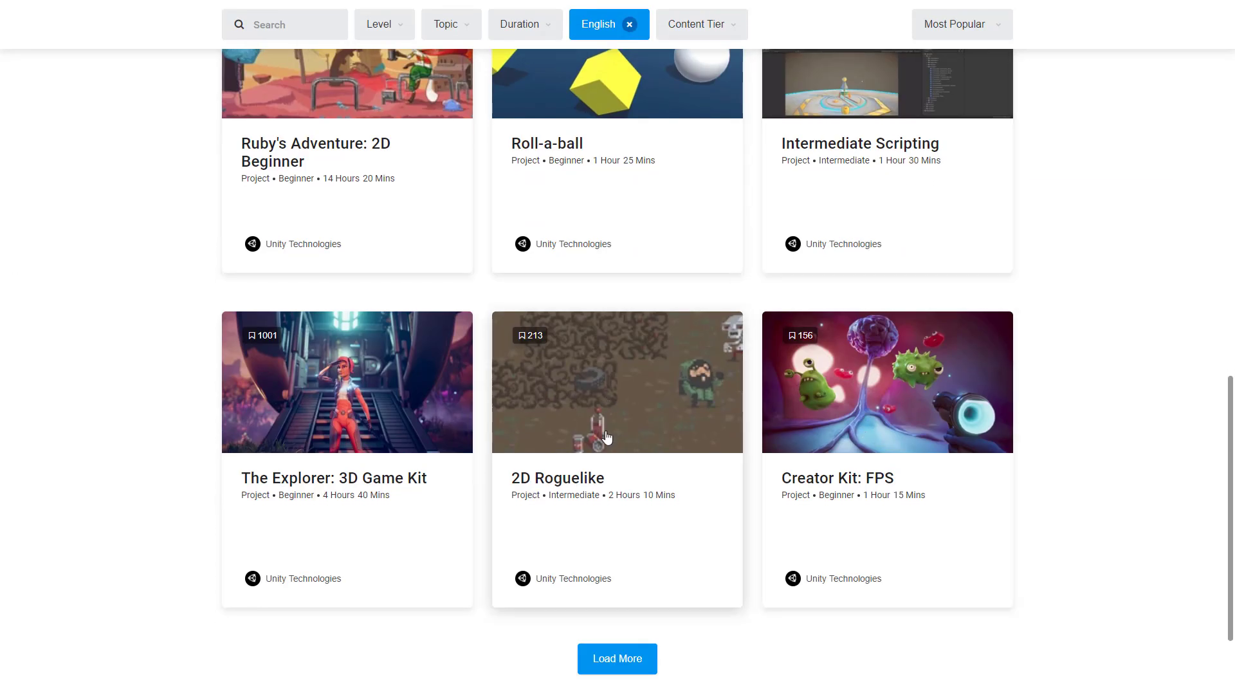